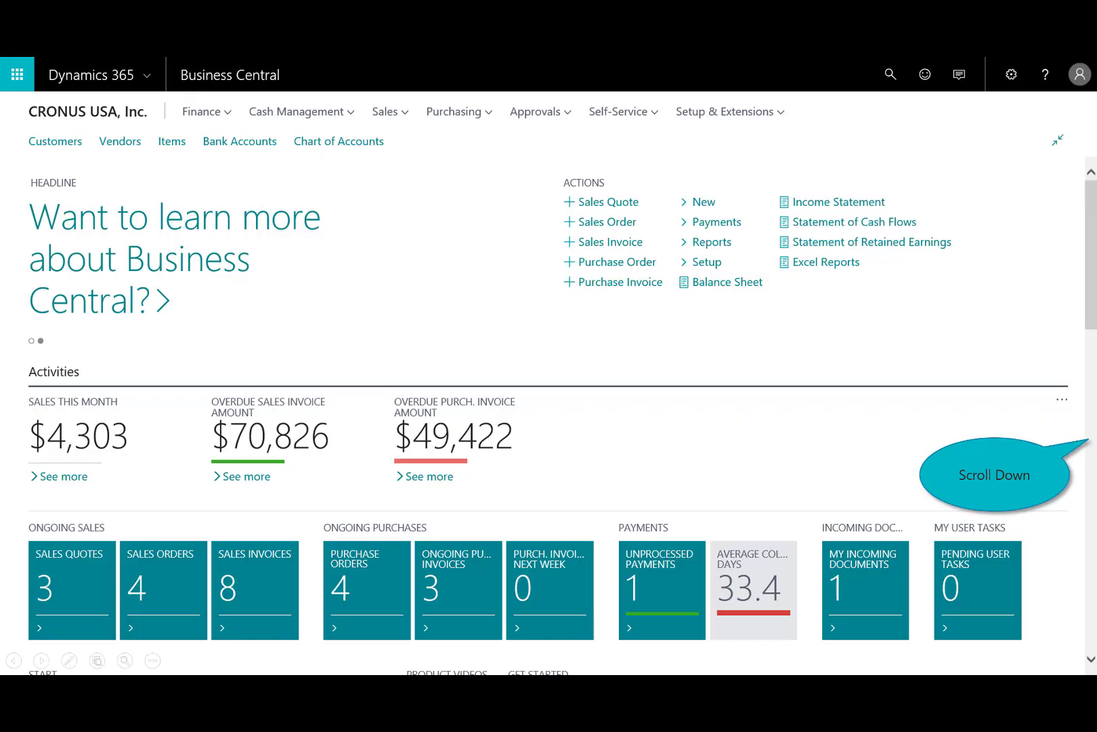
# - Scroll the home page down to the Aged Inventory chart
pyautogui.scroll(-3)
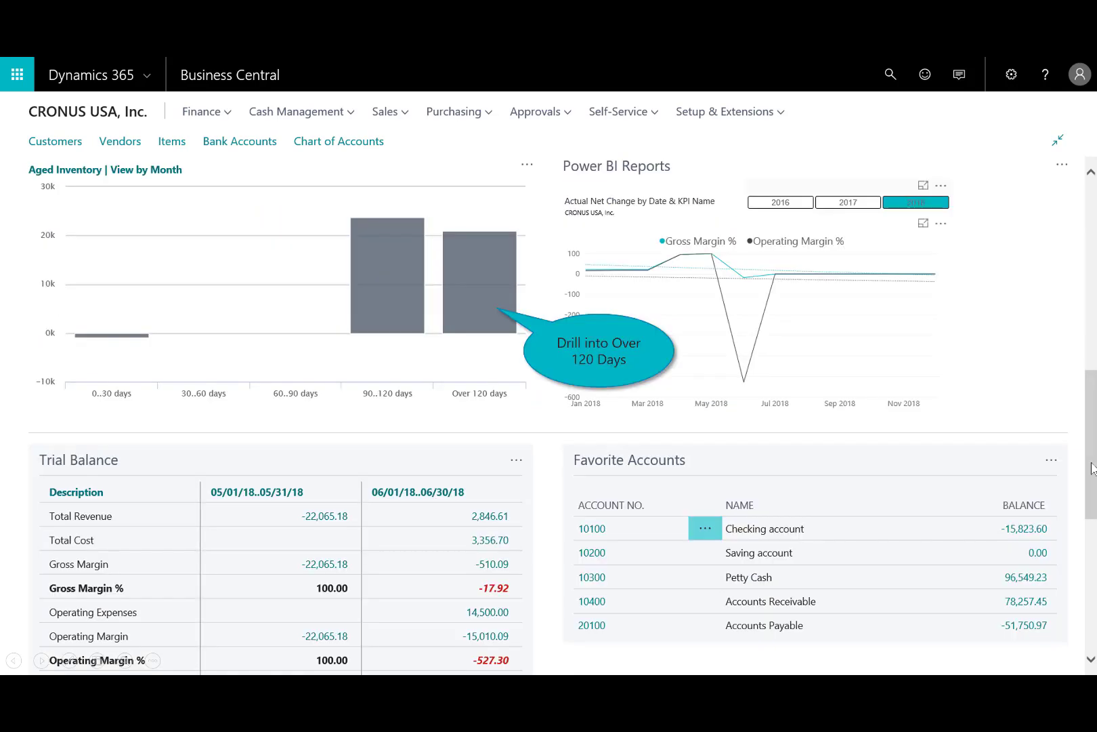
pyautogui.moveTo(121, 237)
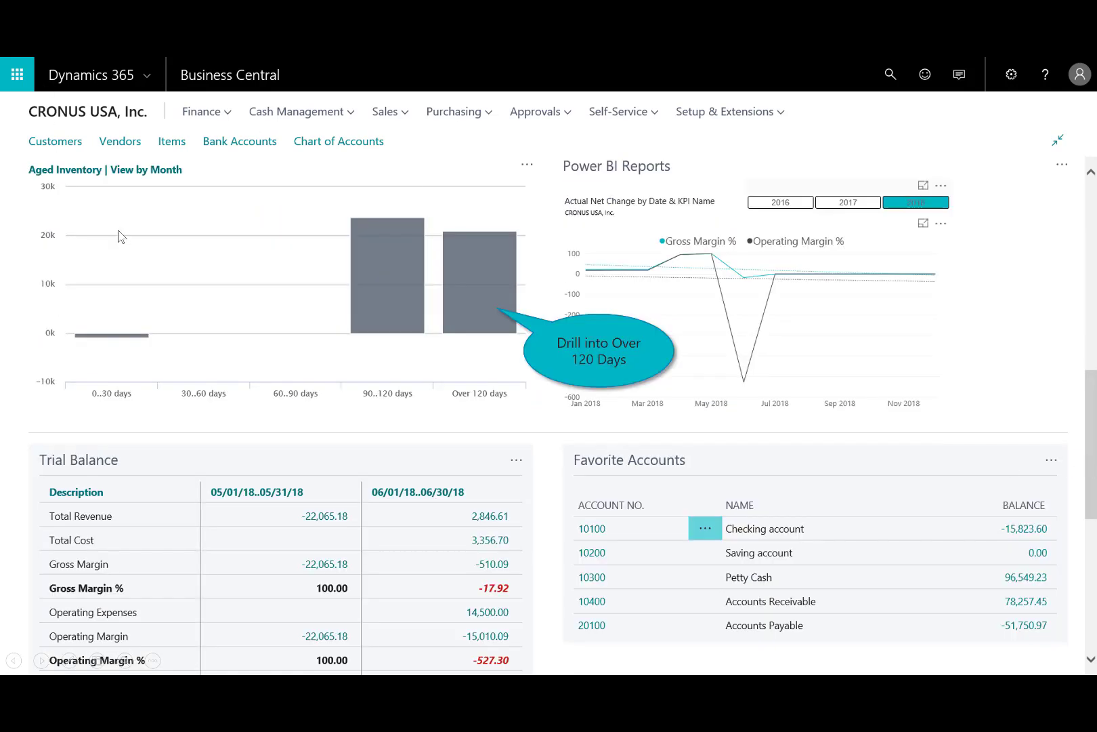
pyautogui.moveTo(80, 187)
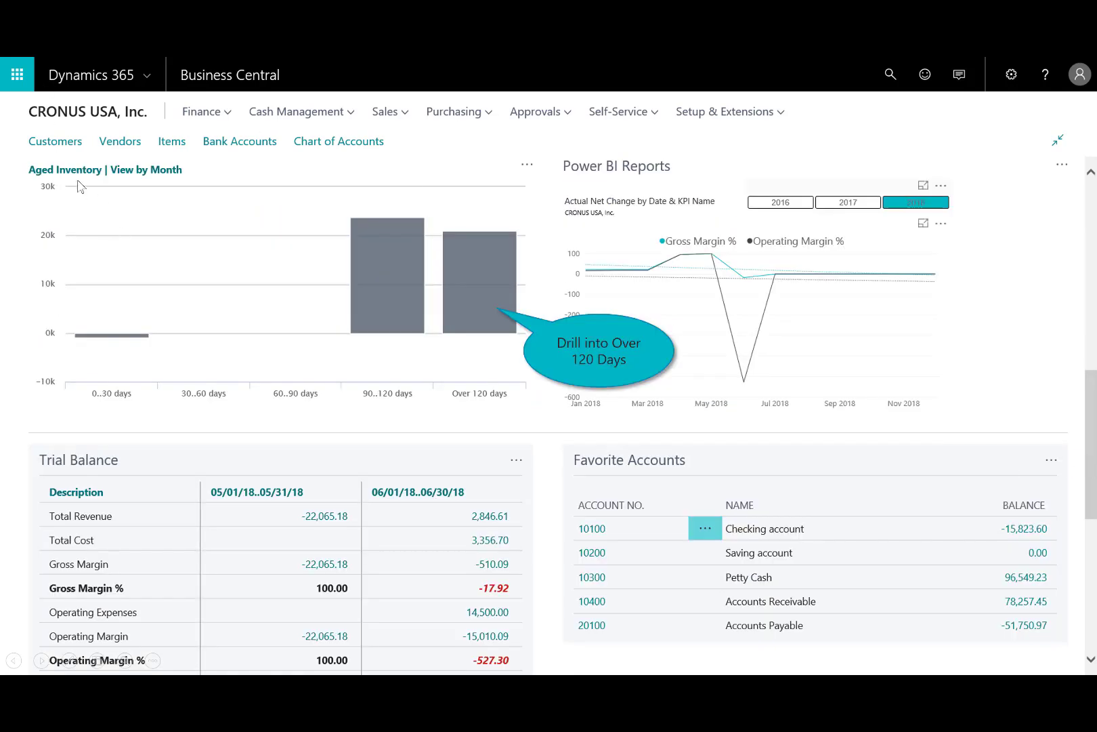
pyautogui.moveTo(457, 332)
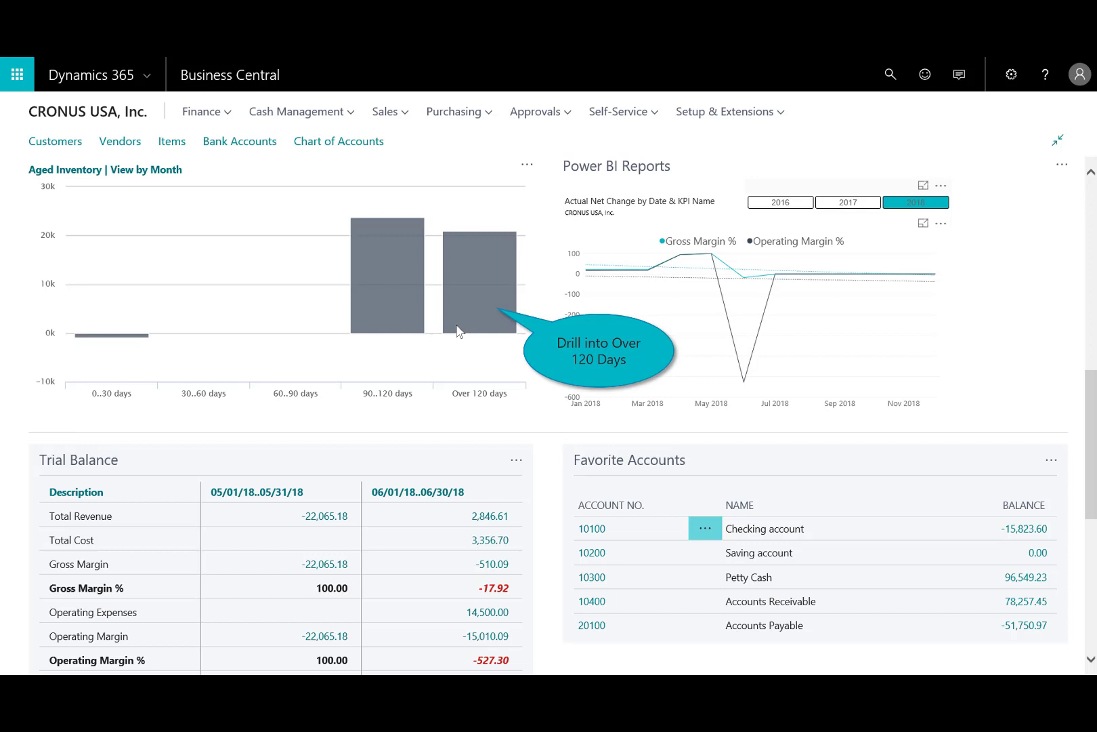
pyautogui.moveTo(462, 308)
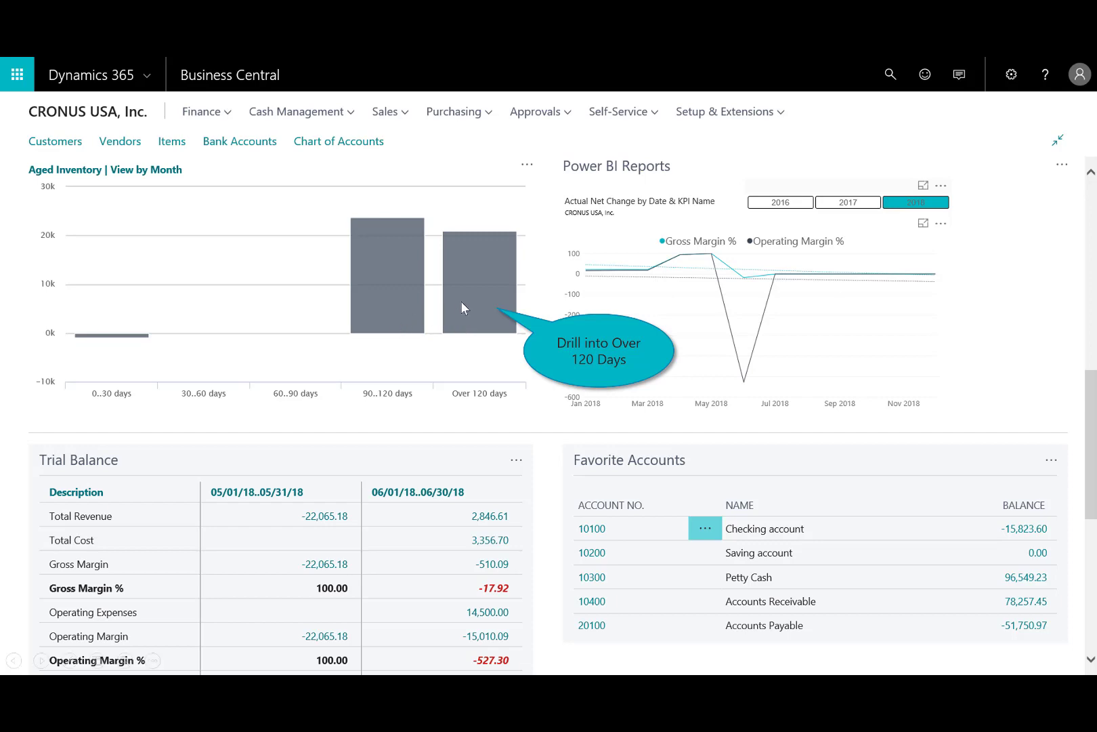
# - Drill into the Over 120 Days inventory entries and close the Item Ledger Entries page
pyautogui.click(479, 280)
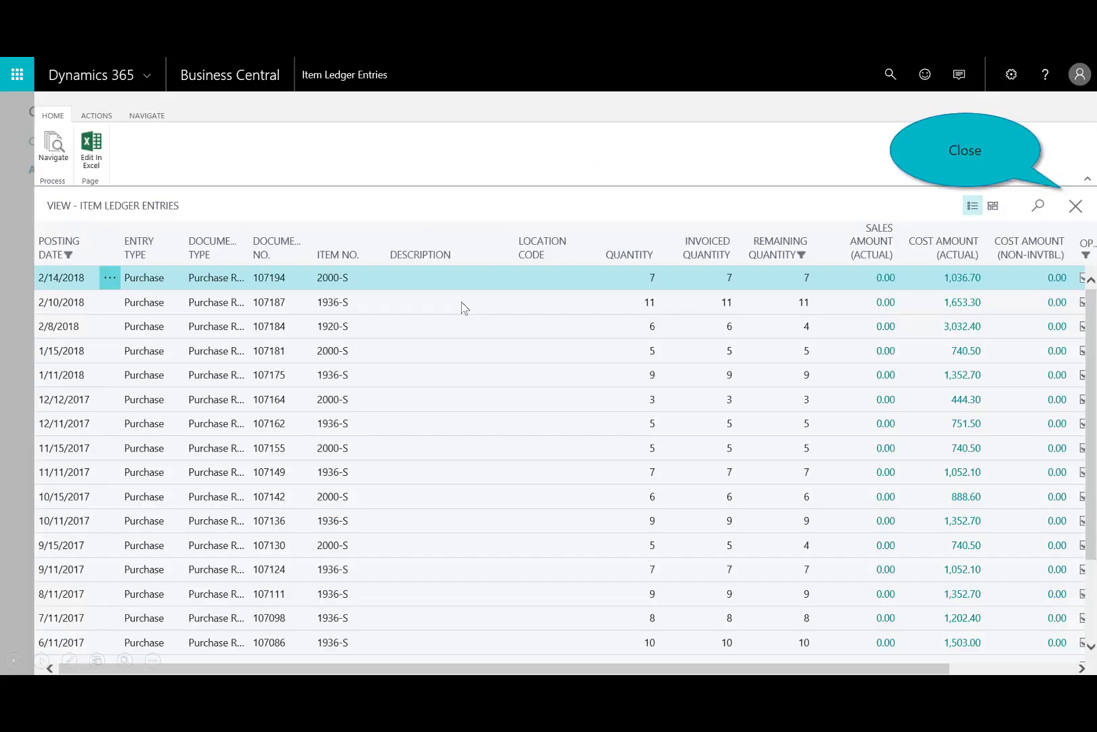
pyautogui.moveTo(543, 336)
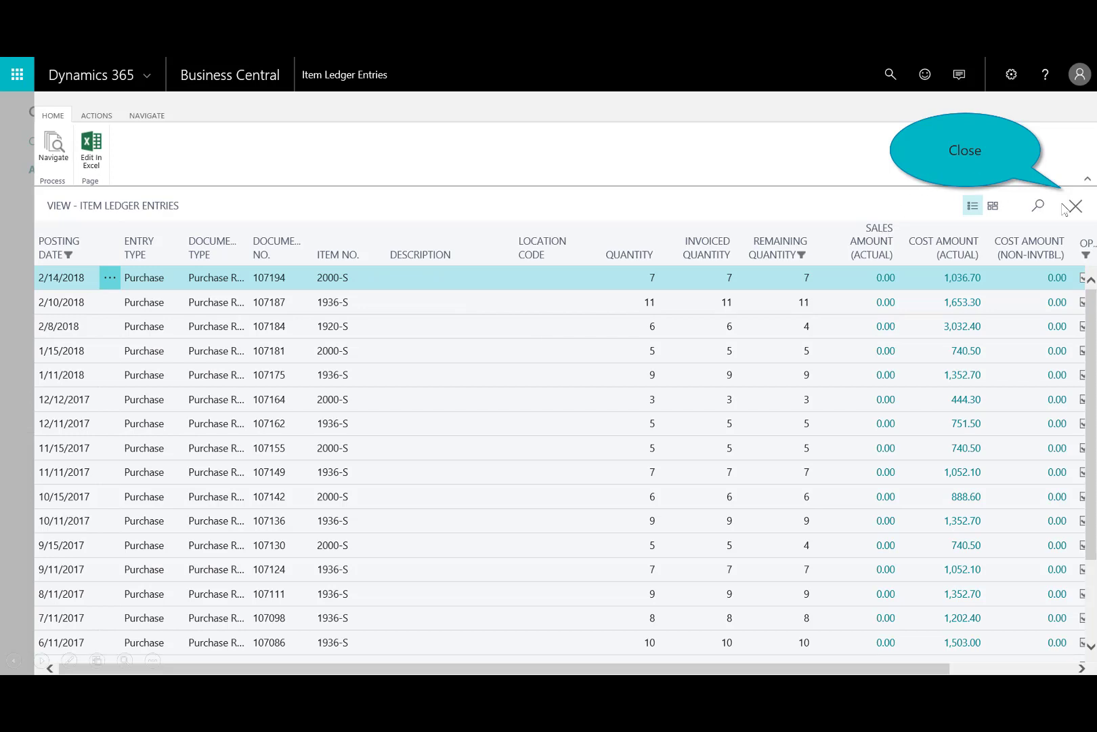
pyautogui.click(1074, 205)
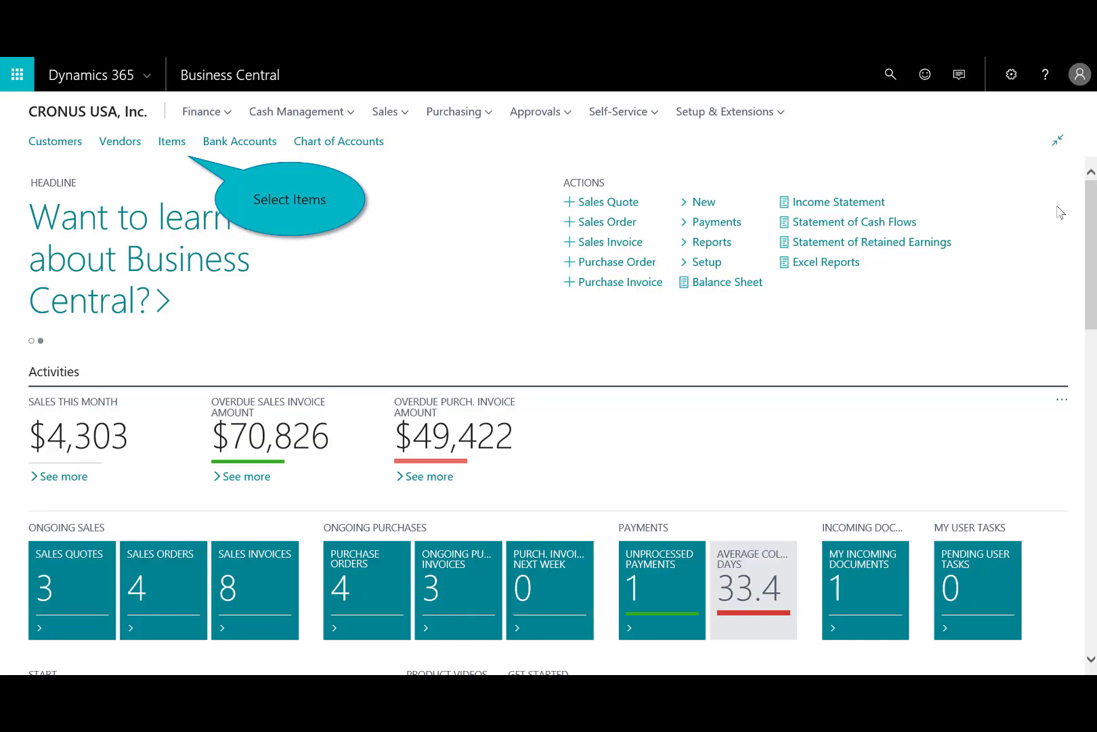
# - Show the Items list and its Inventory Statistics report options
pyautogui.click(172, 141)
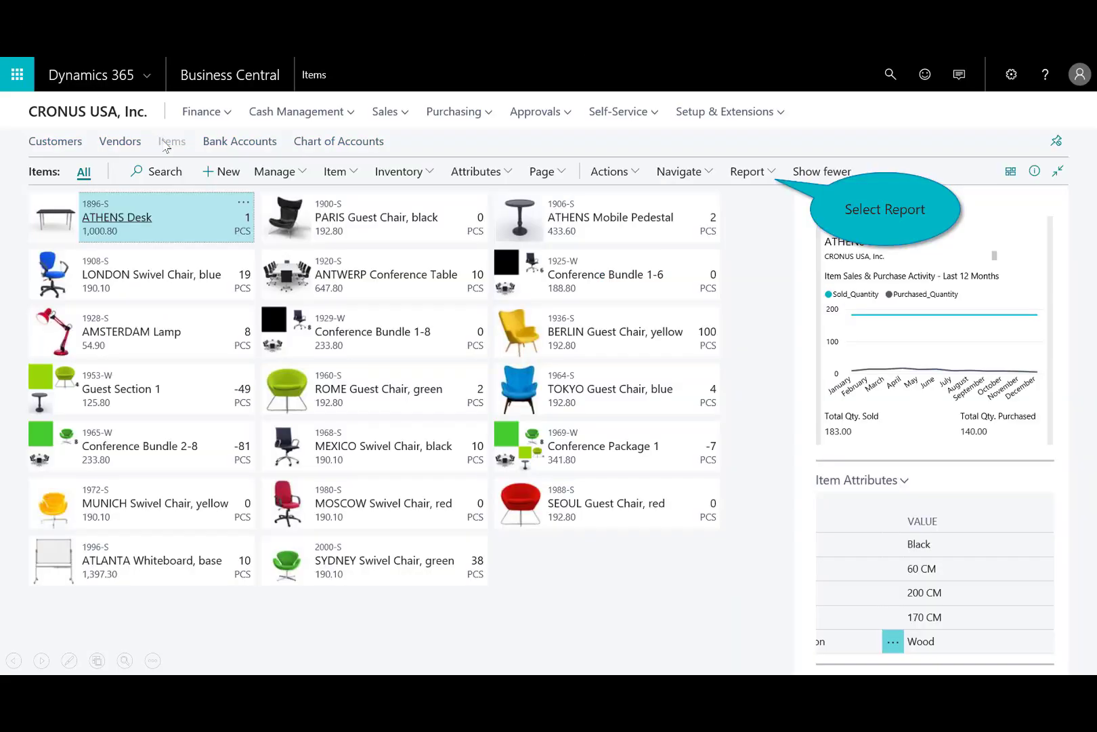
pyautogui.moveTo(813, 349)
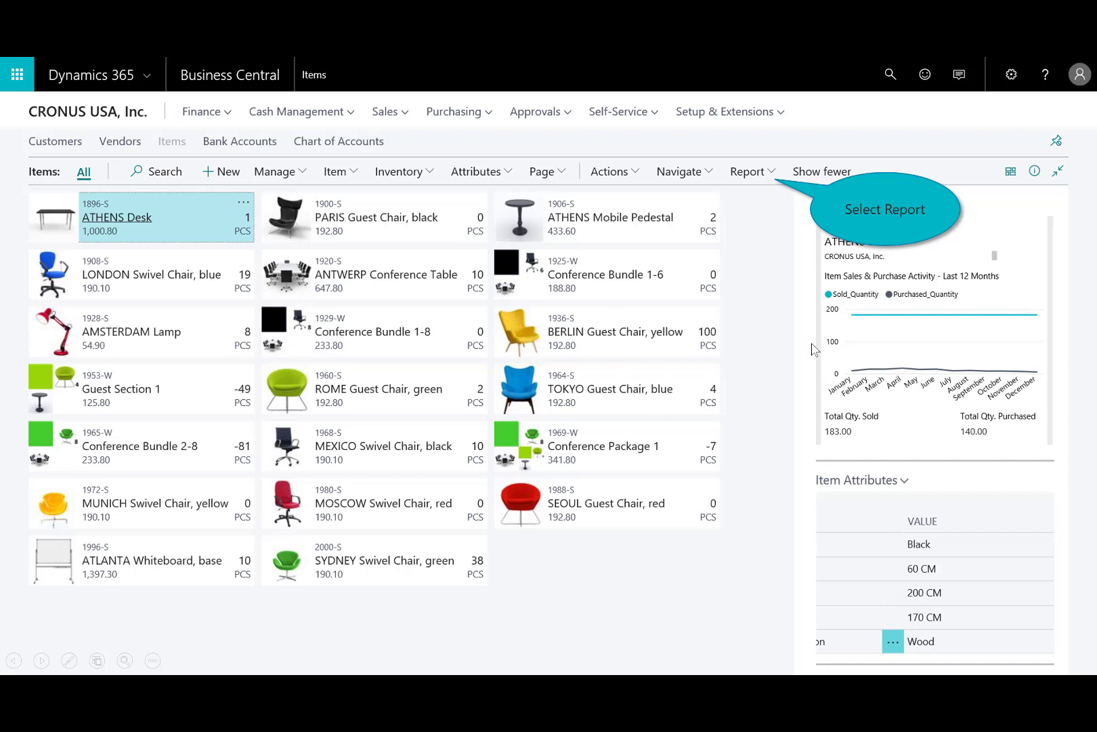
pyautogui.moveTo(772, 187)
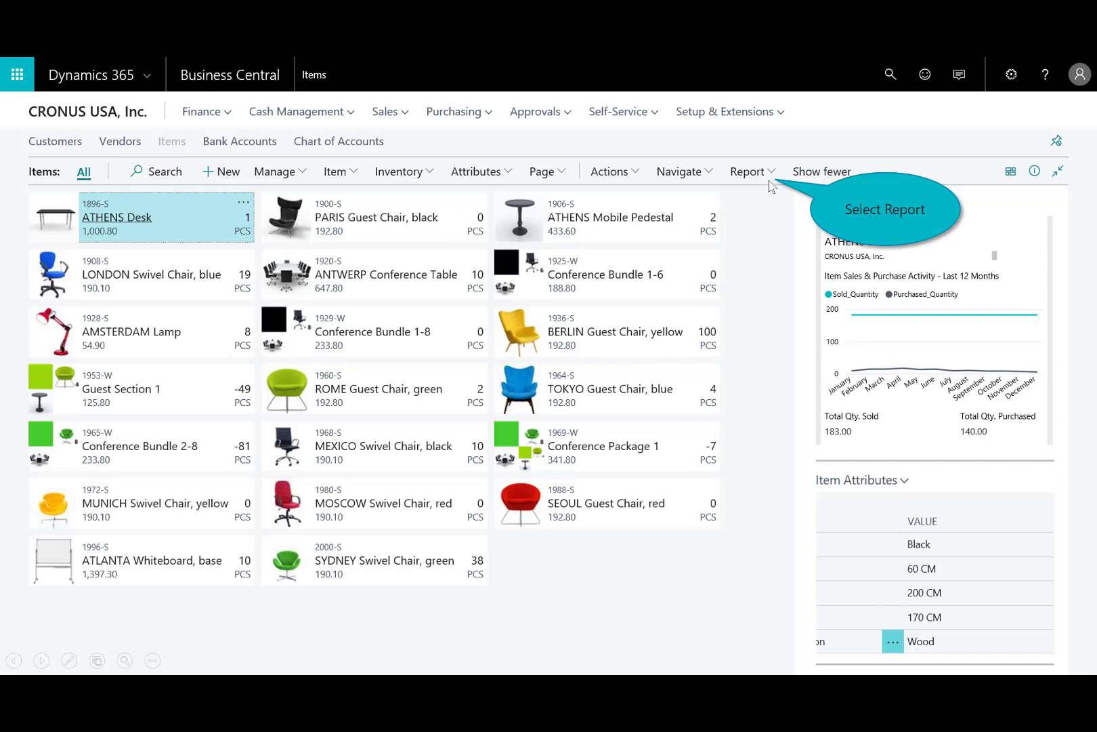
pyautogui.click(749, 173)
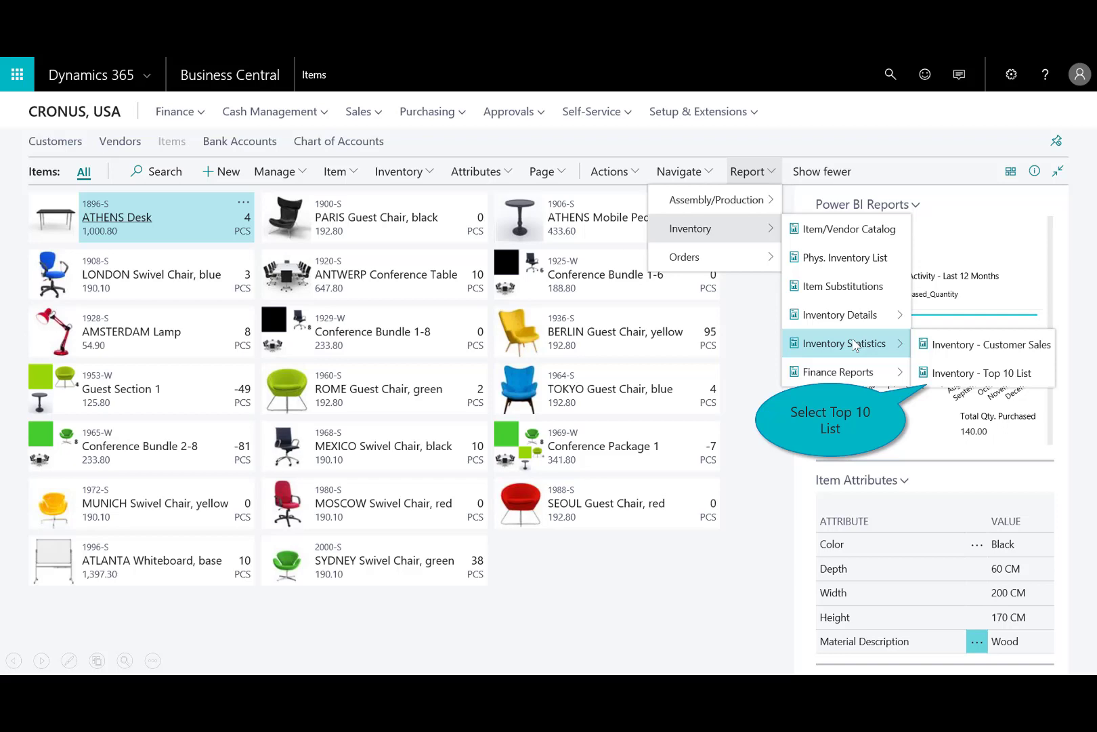
# - Preview the Inventory - Top 10 List report, close it, and search for purchase advice
pyautogui.click(981, 372)
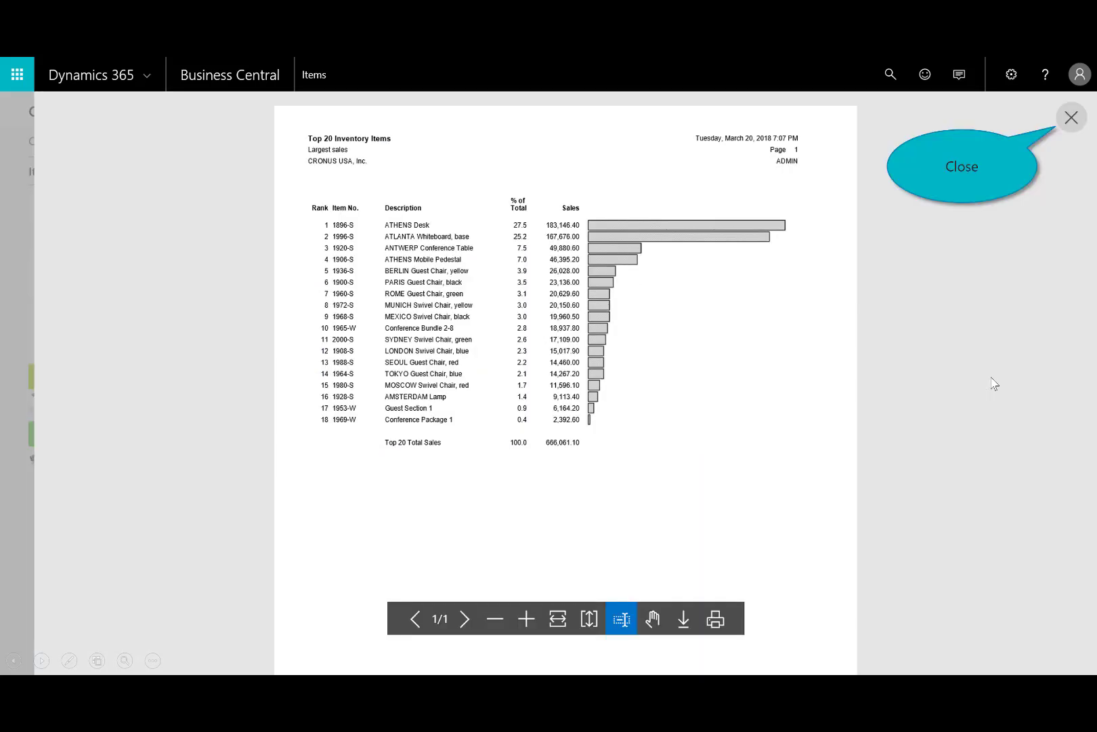
pyautogui.moveTo(447, 305)
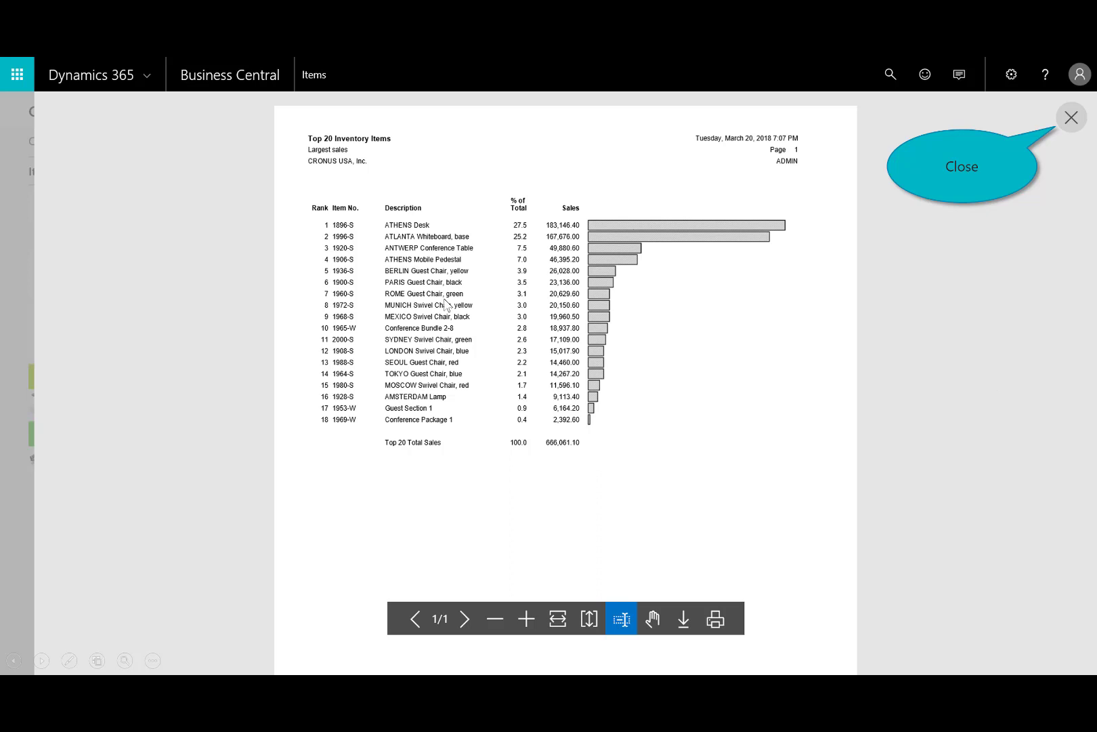
pyautogui.moveTo(396, 244)
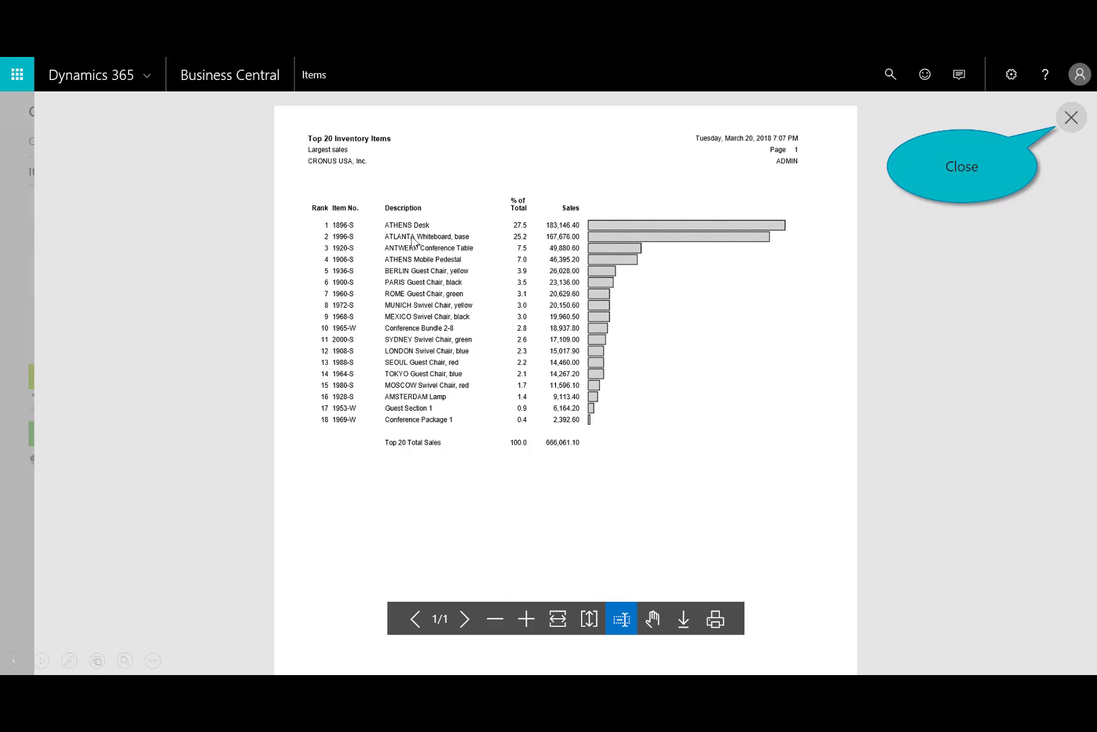
pyautogui.moveTo(414, 256)
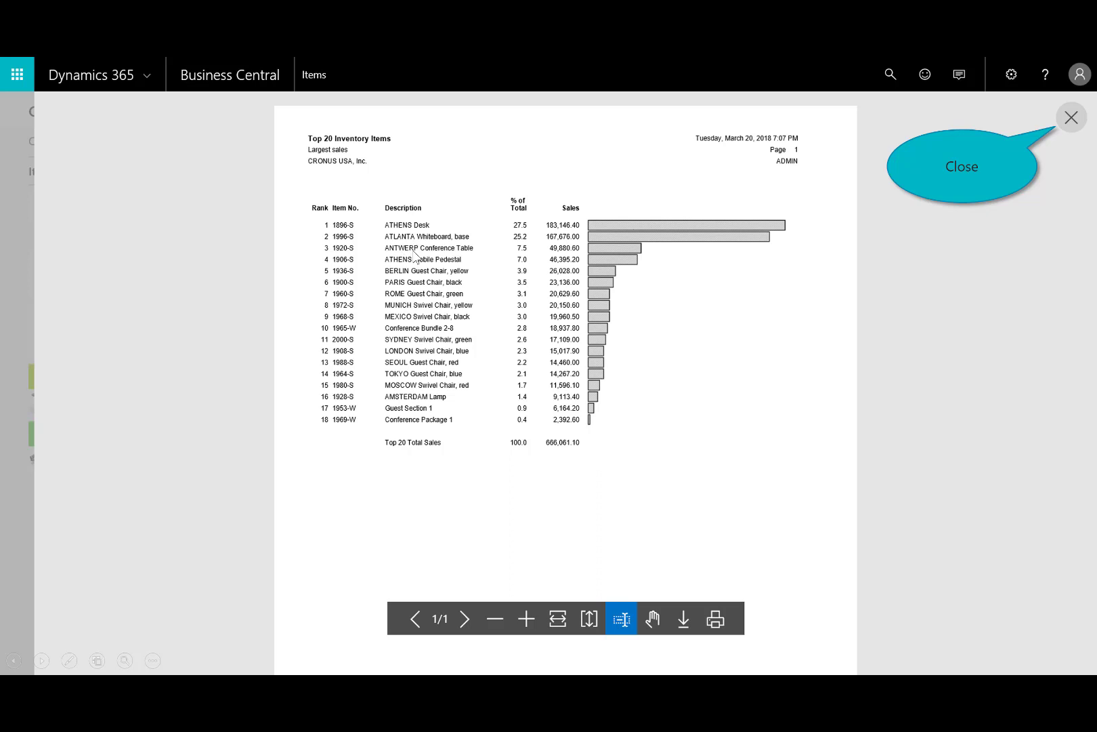
pyautogui.moveTo(1080, 122)
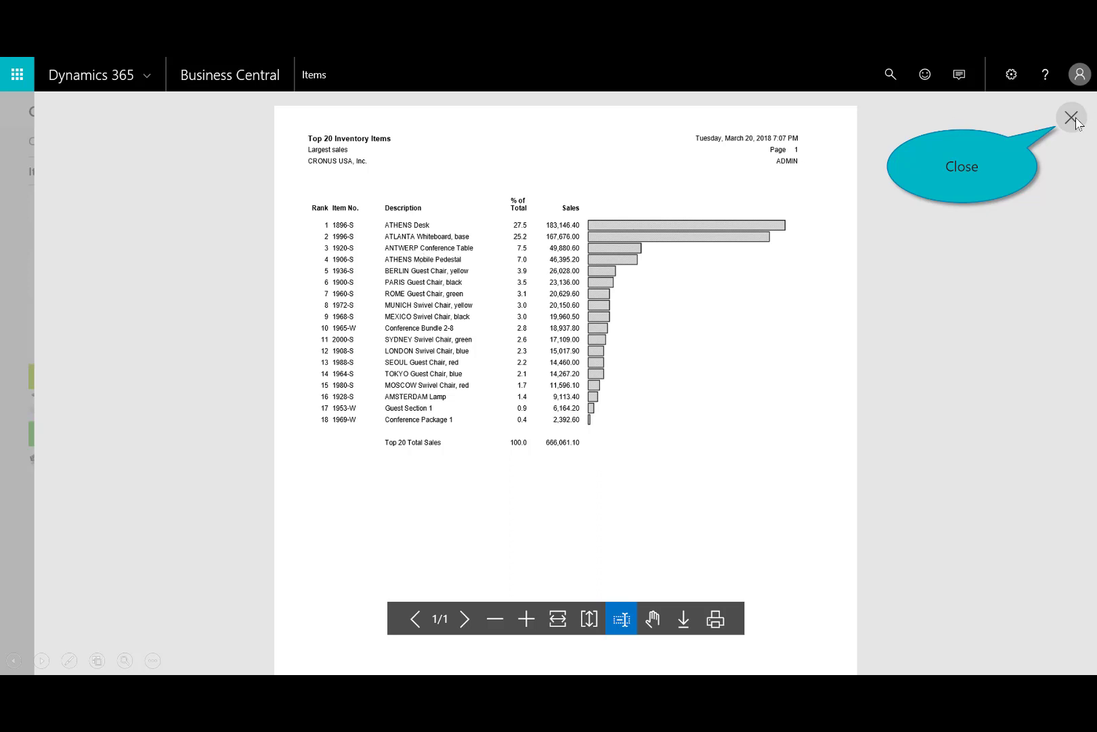
pyautogui.click(1072, 118)
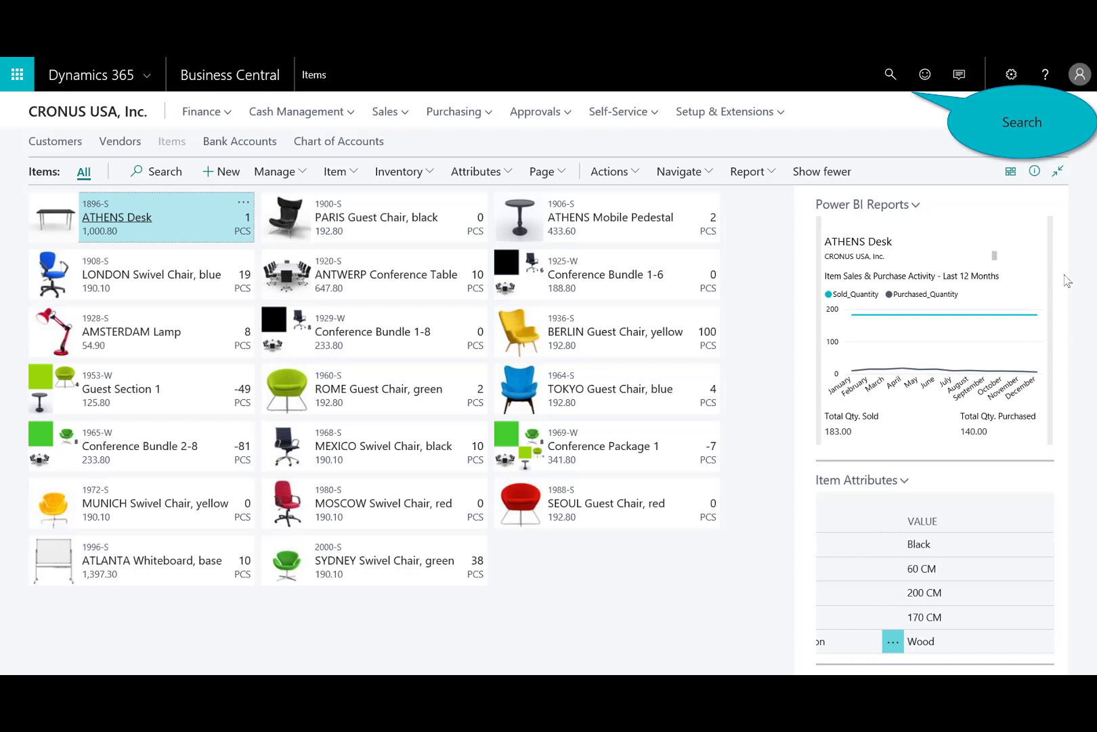
pyautogui.moveTo(894, 96)
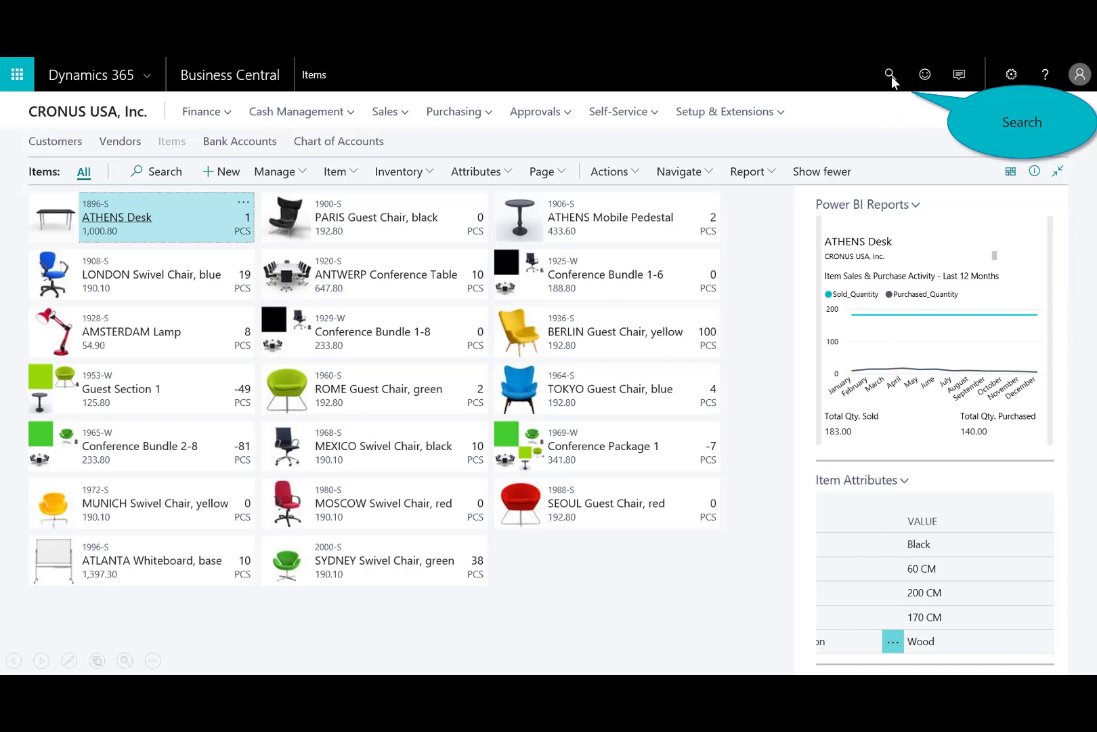
pyautogui.click(890, 74)
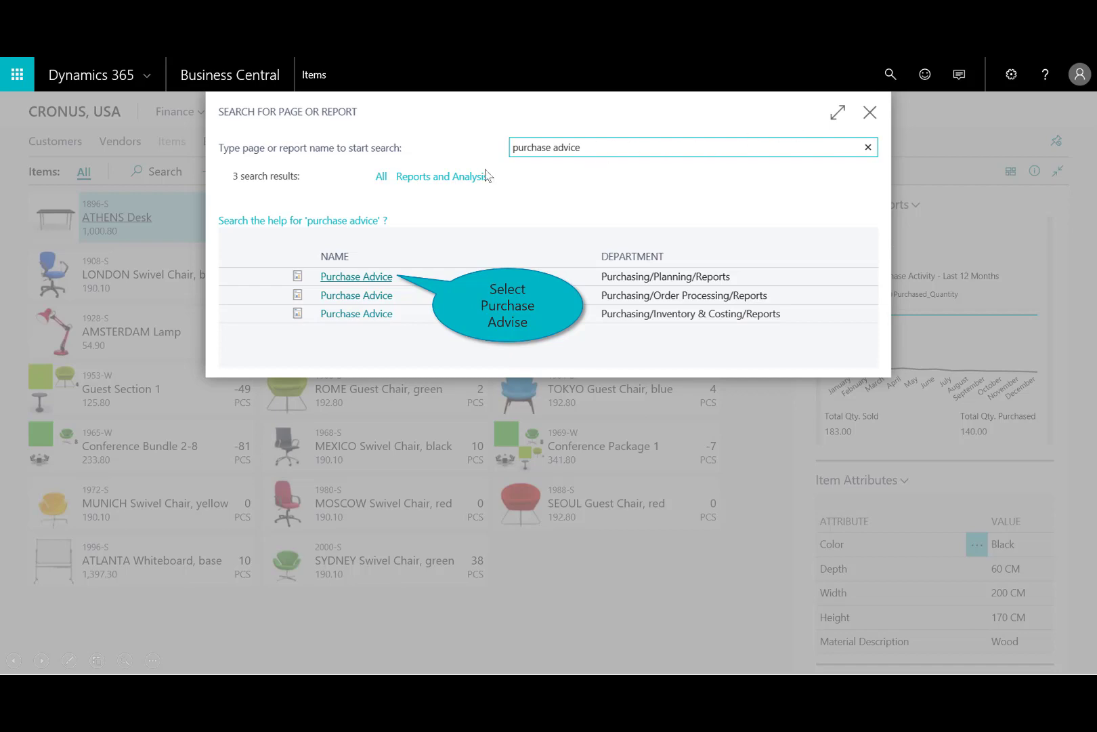
pyautogui.moveTo(371, 287)
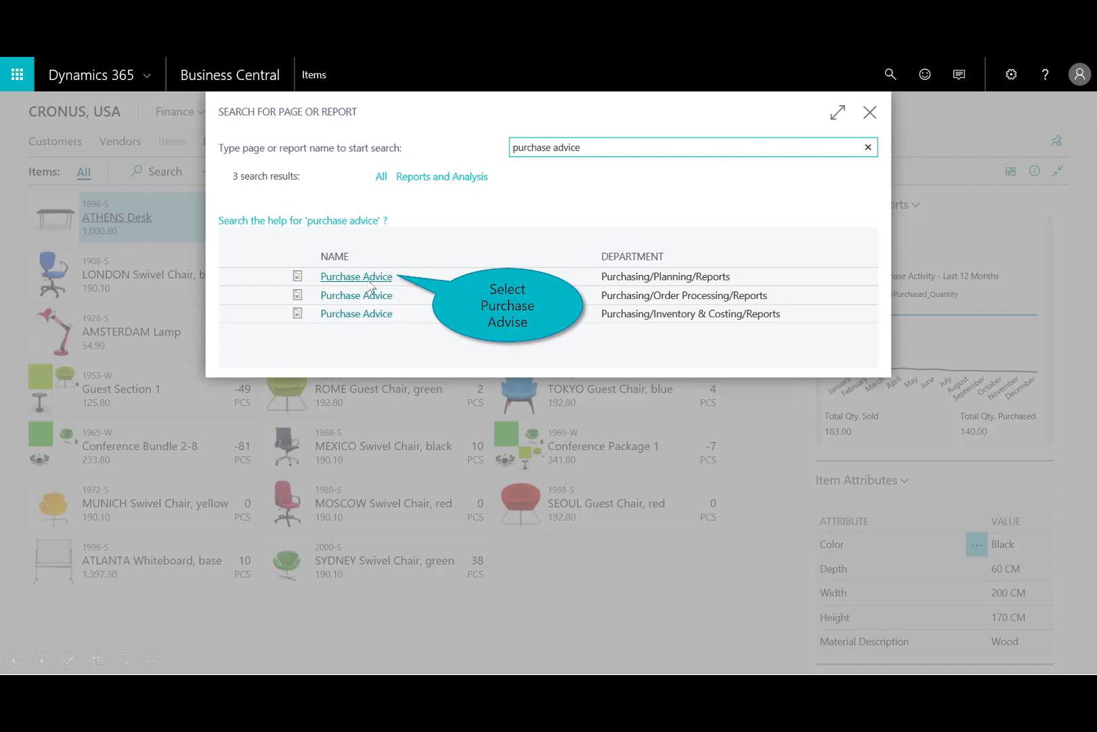
# - Preview the first Purchase Advice report and close its viewer
pyautogui.click(355, 276)
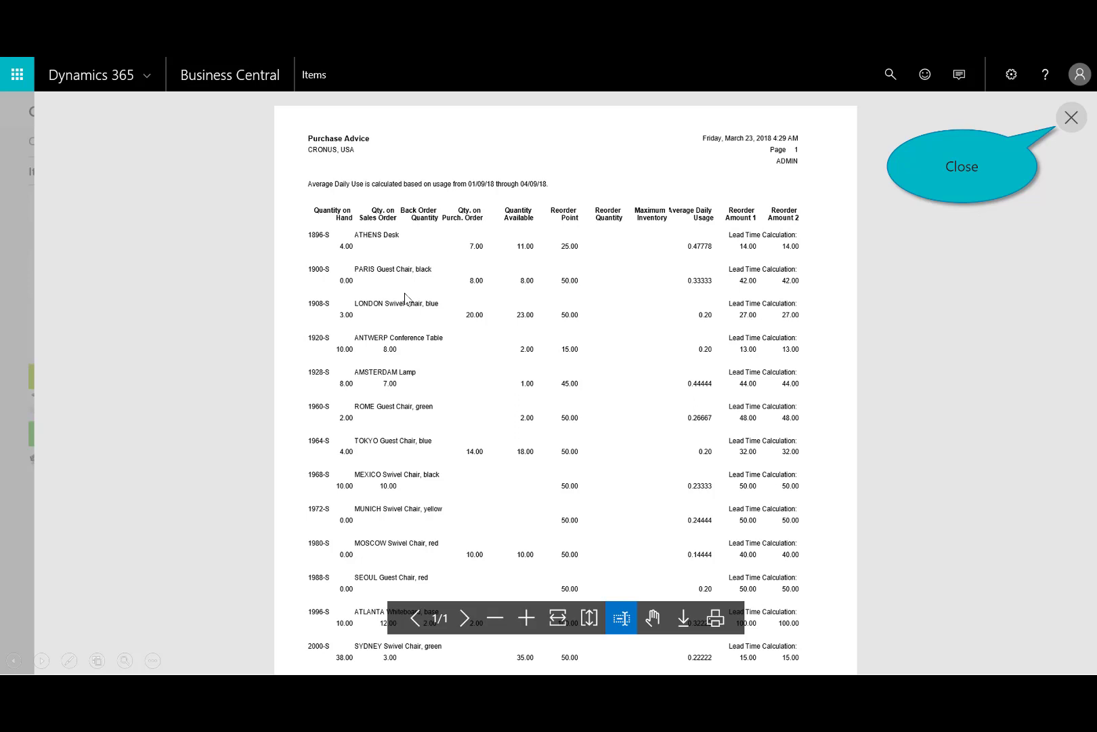
pyautogui.moveTo(468, 239)
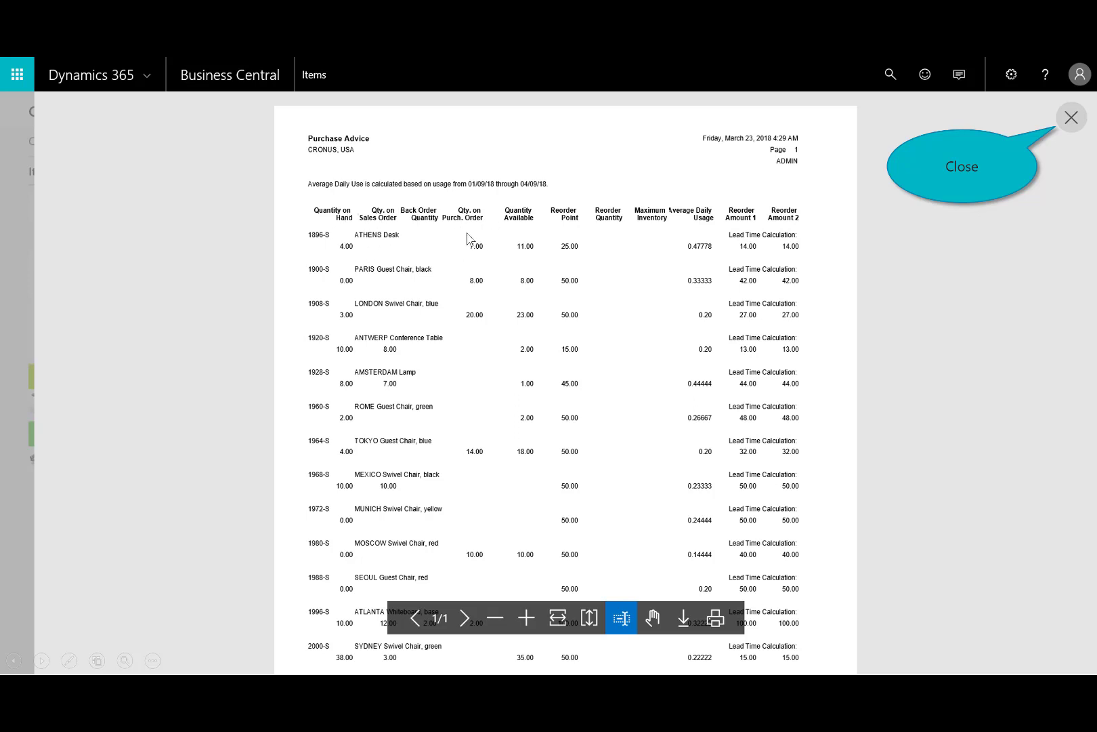
pyautogui.moveTo(474, 253)
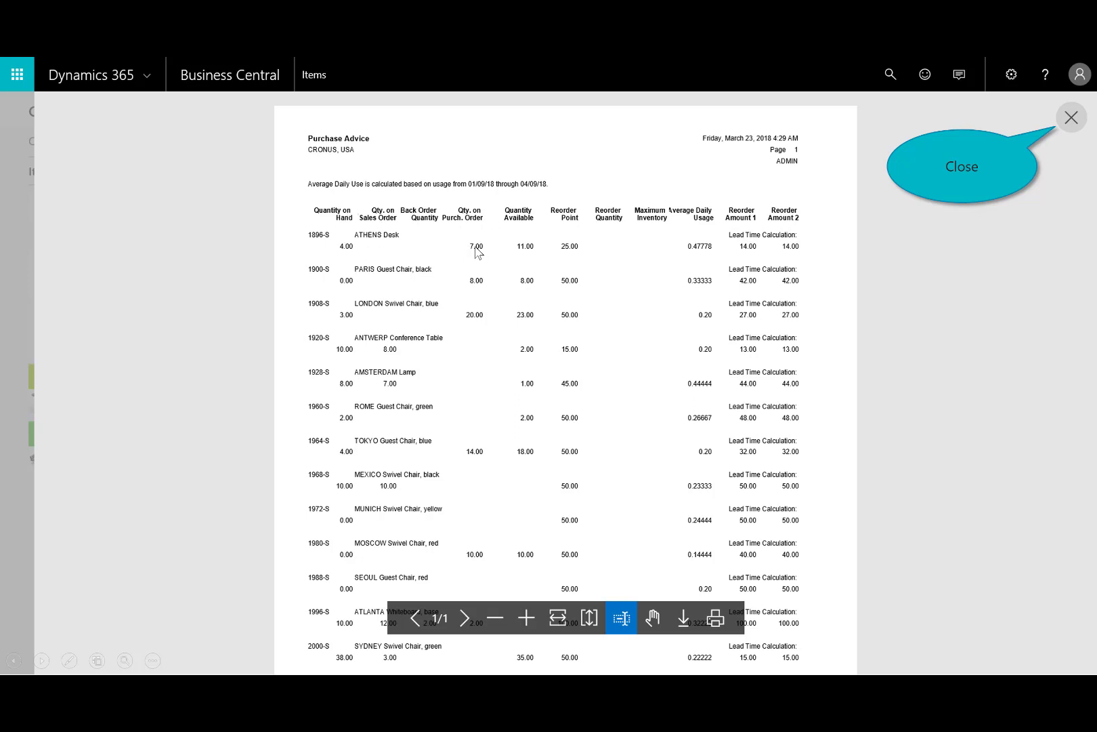
pyautogui.moveTo(532, 257)
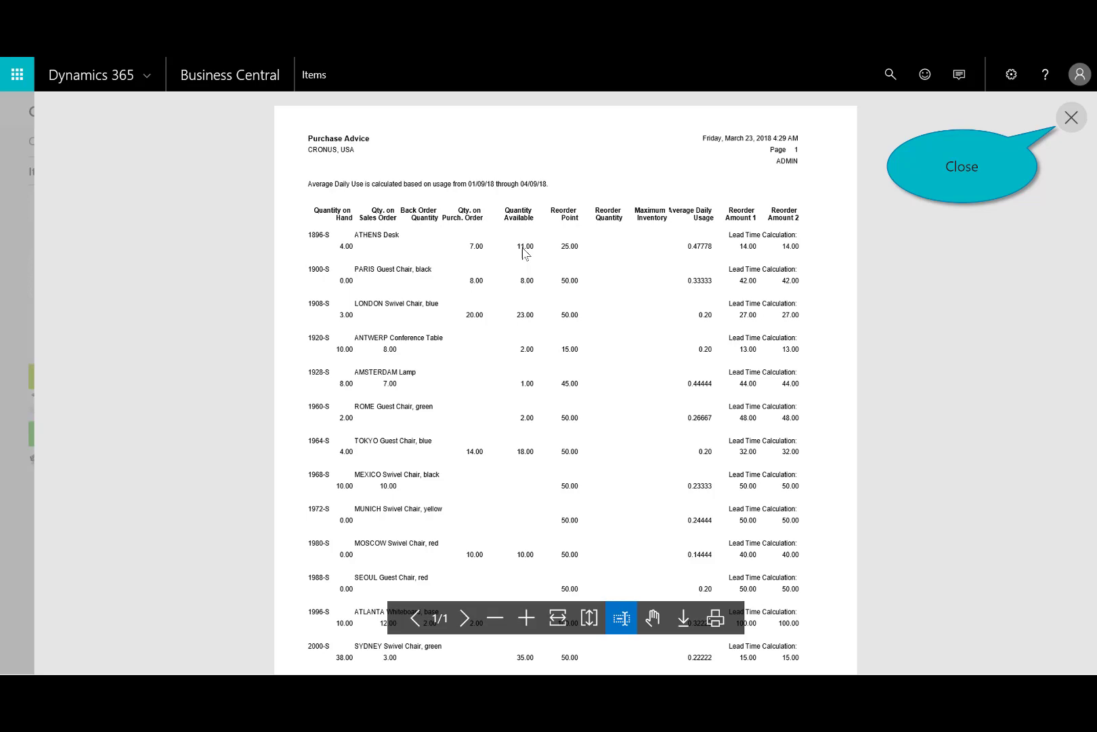
pyautogui.click(1072, 116)
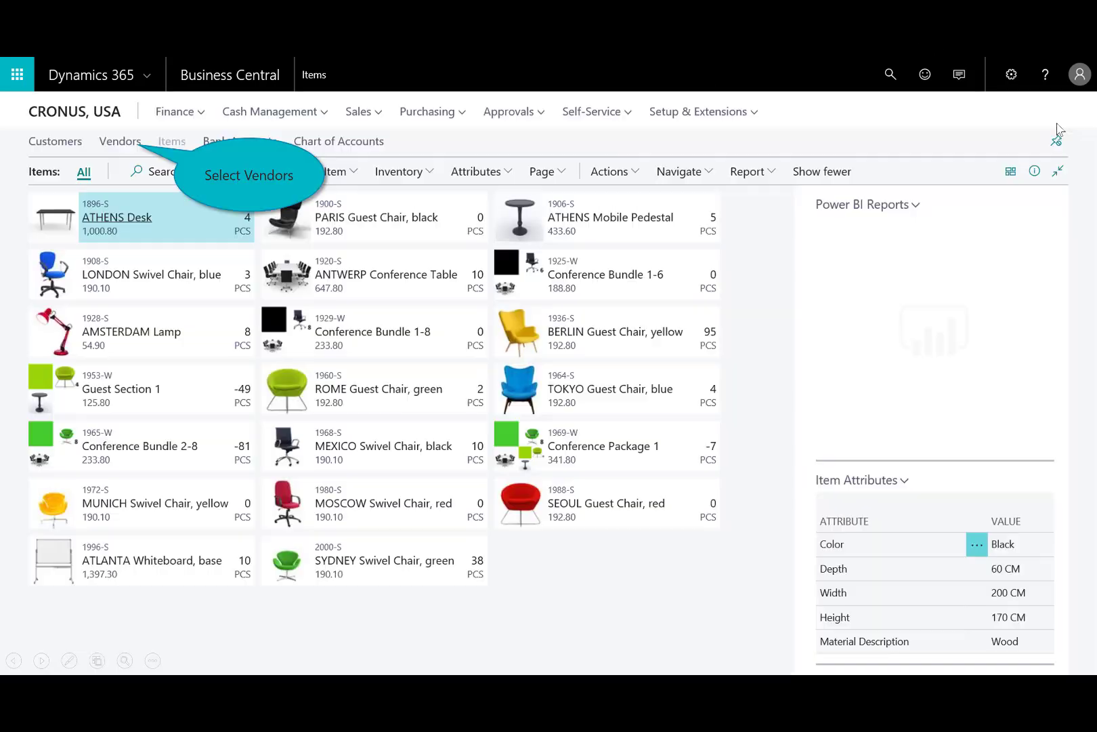
# - From the Vendors list, preview the Vendor/Item Statistics purchase report for item 1896-S
pyautogui.click(120, 141)
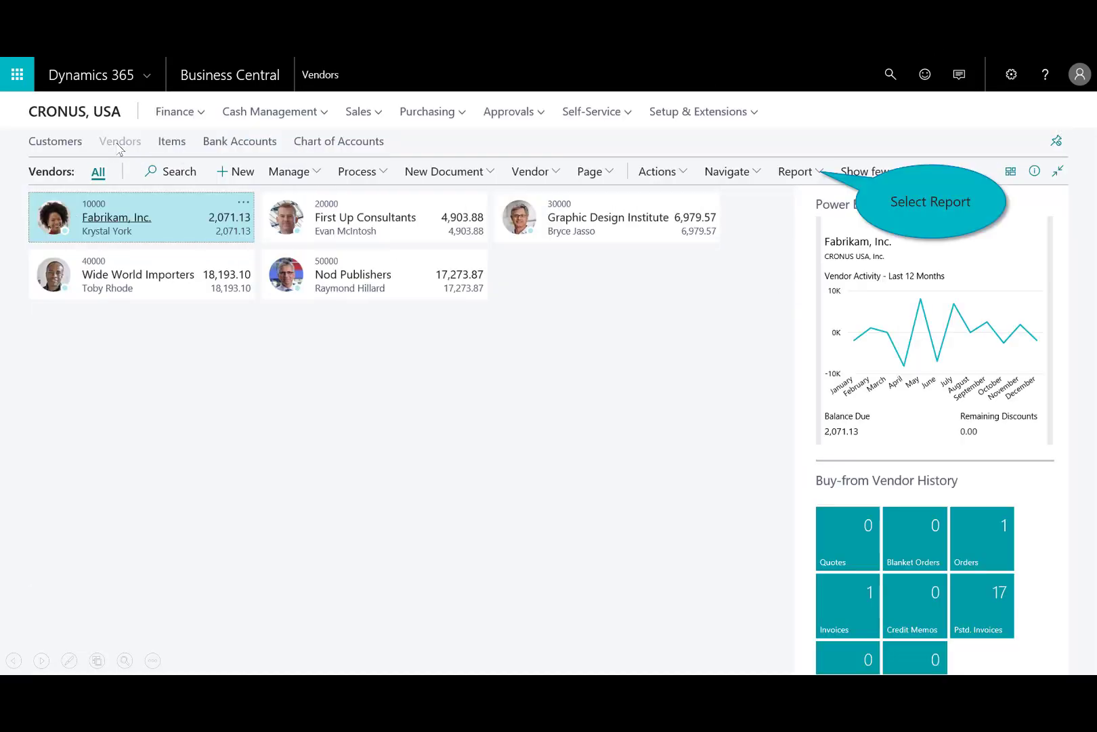
pyautogui.click(796, 171)
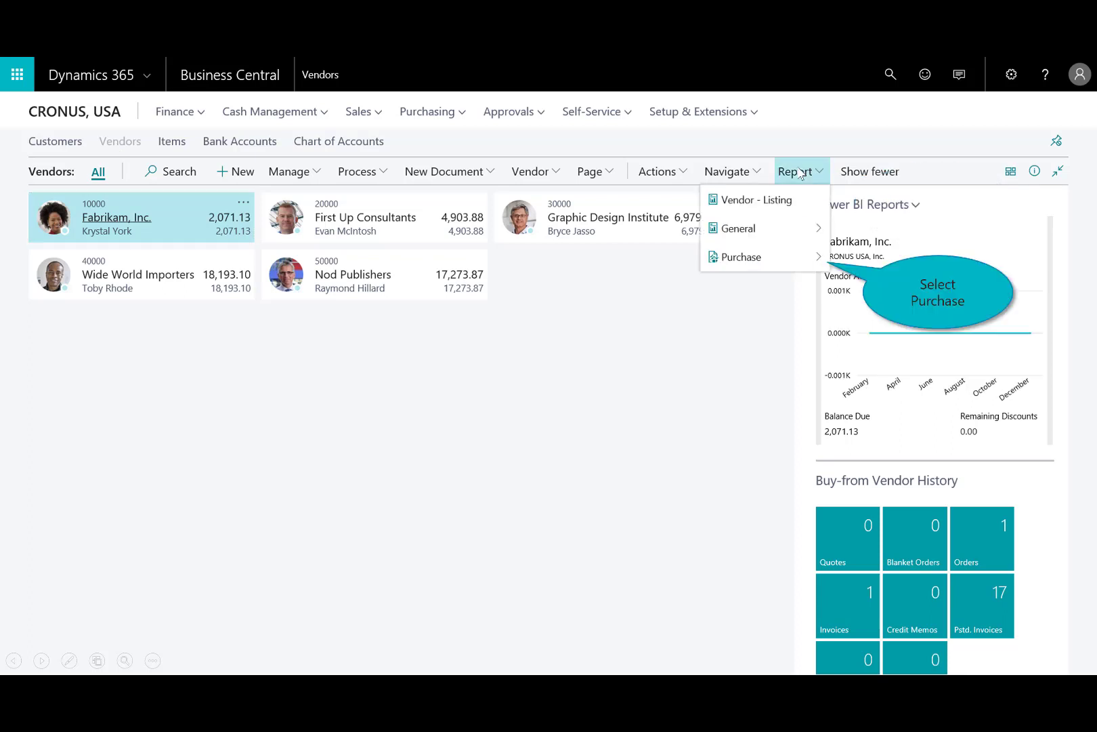
pyautogui.click(741, 258)
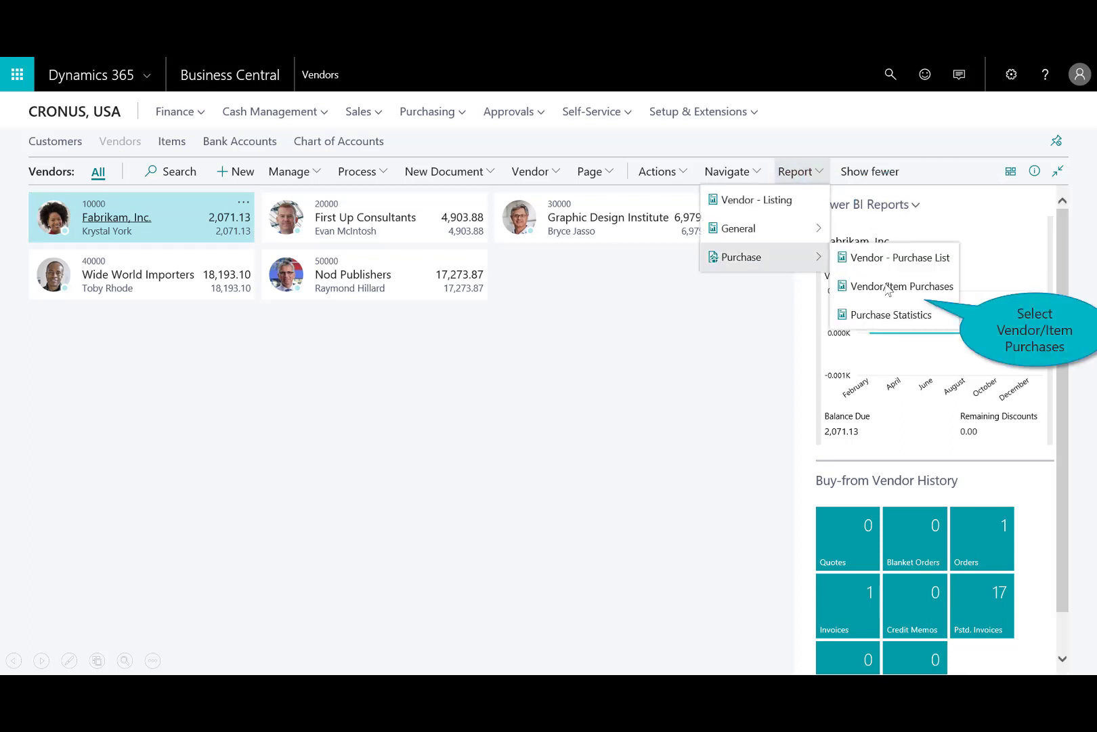
pyautogui.click(904, 286)
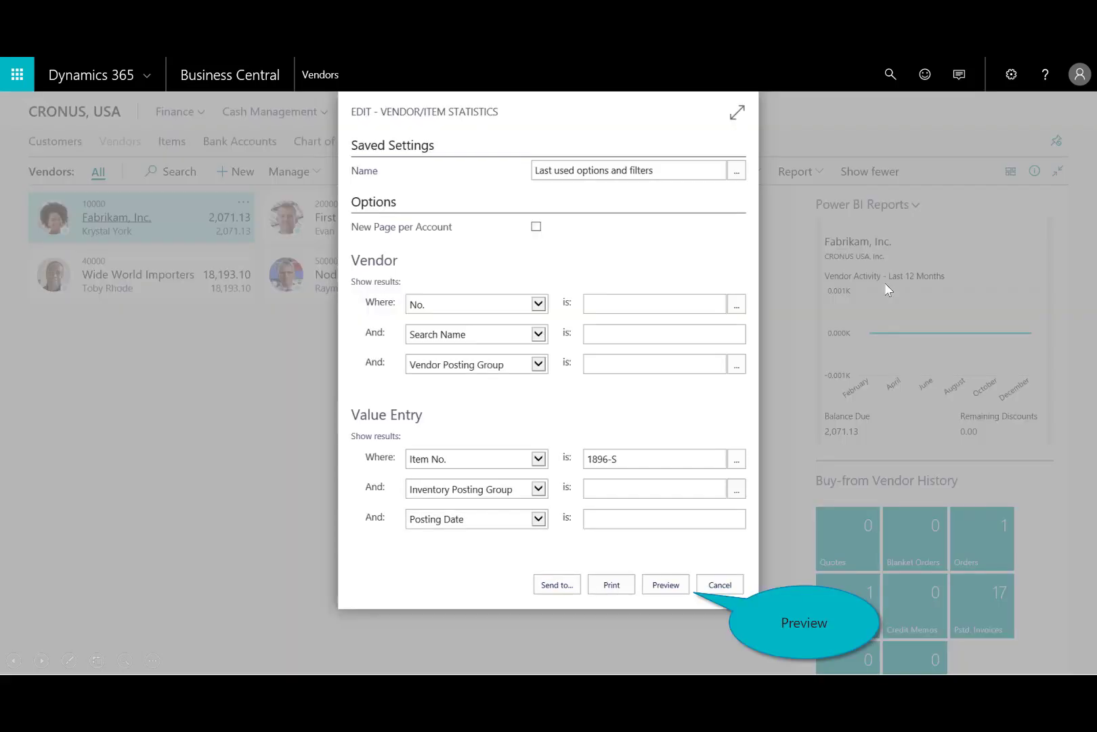
pyautogui.click(664, 584)
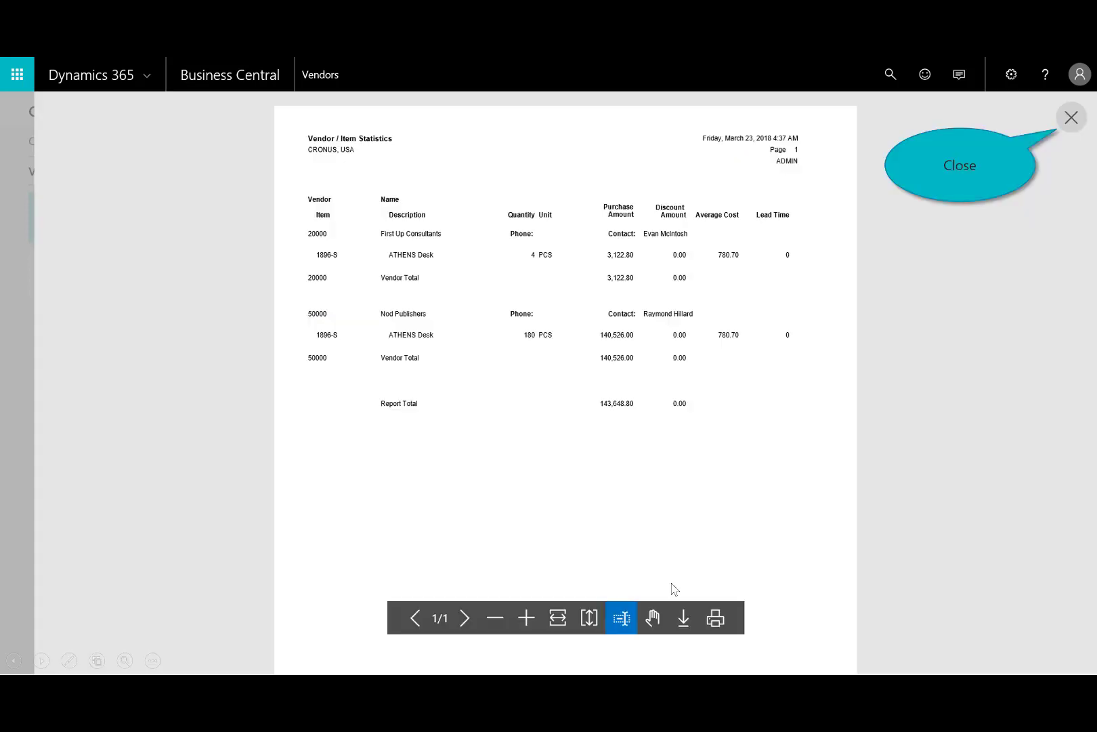
pyautogui.moveTo(505, 344)
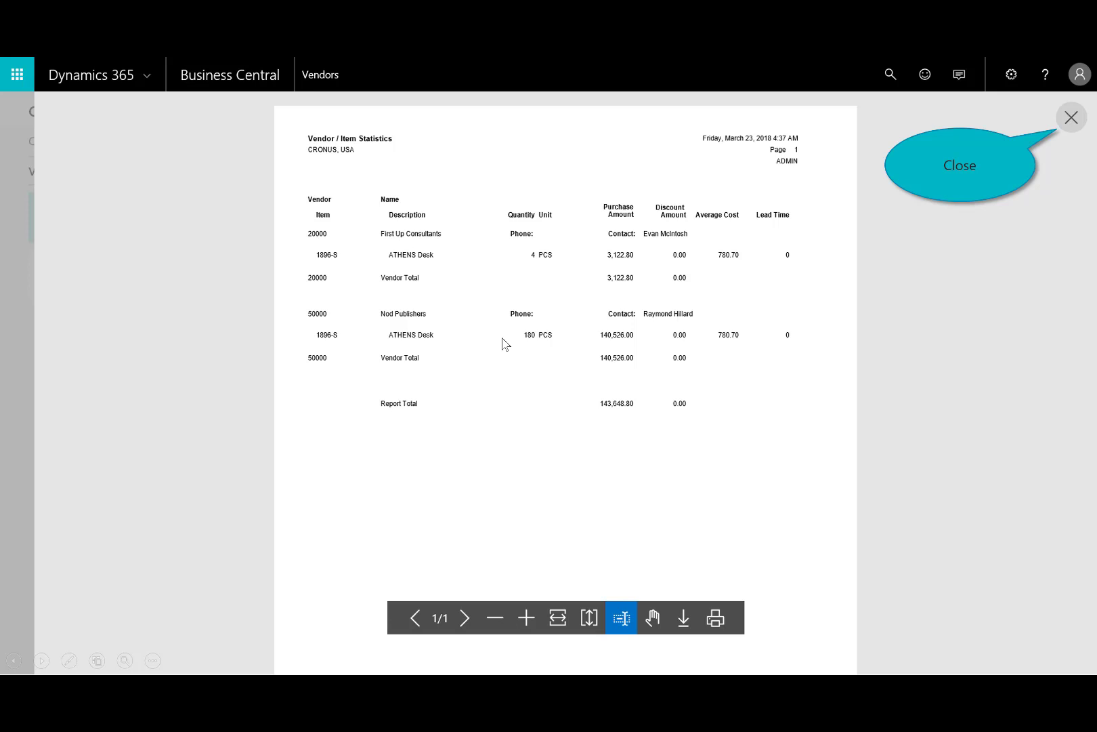
pyautogui.moveTo(745, 321)
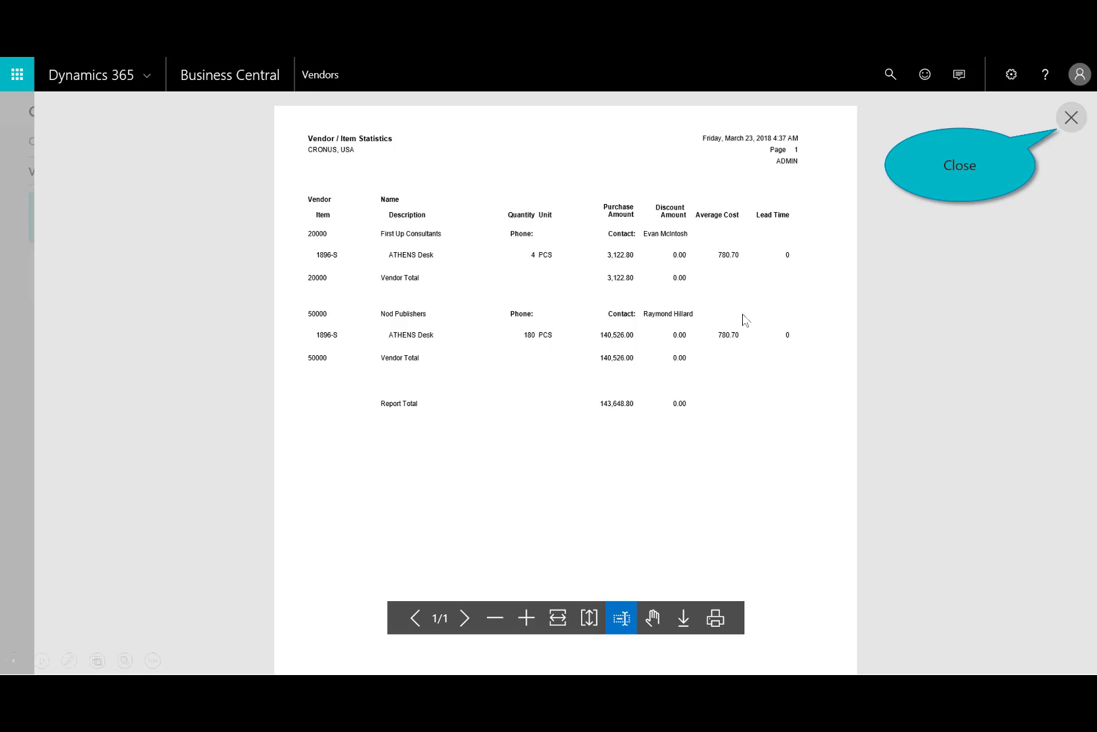
pyautogui.moveTo(691, 245)
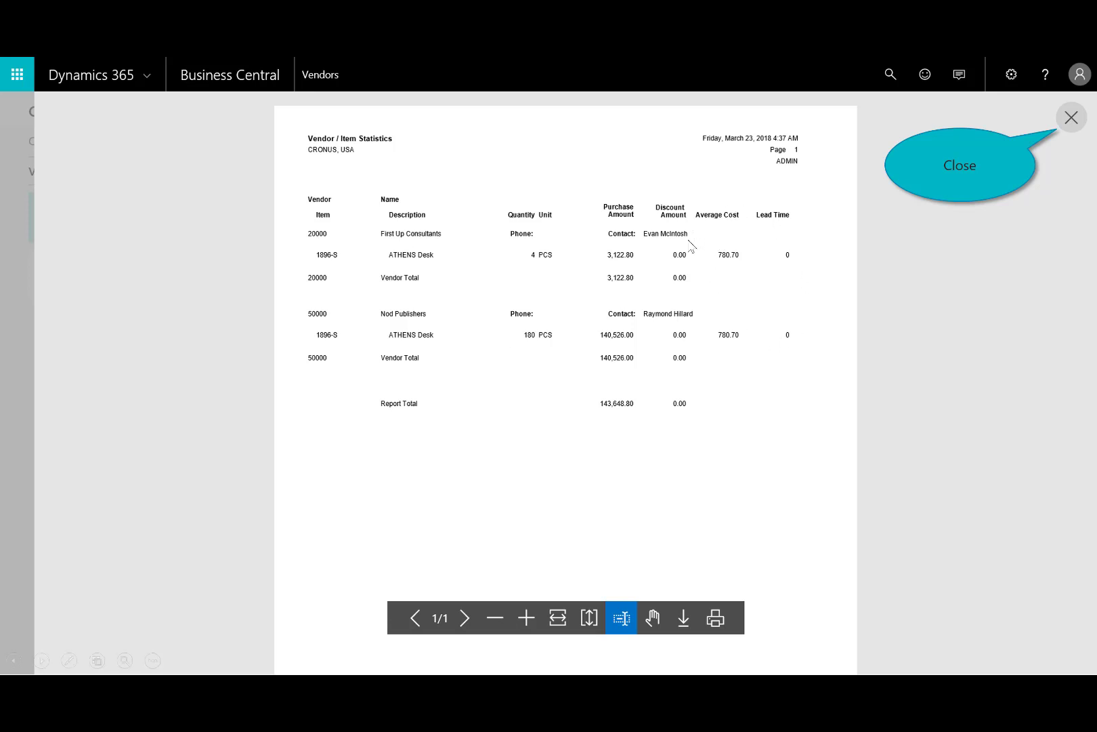
pyautogui.moveTo(742, 273)
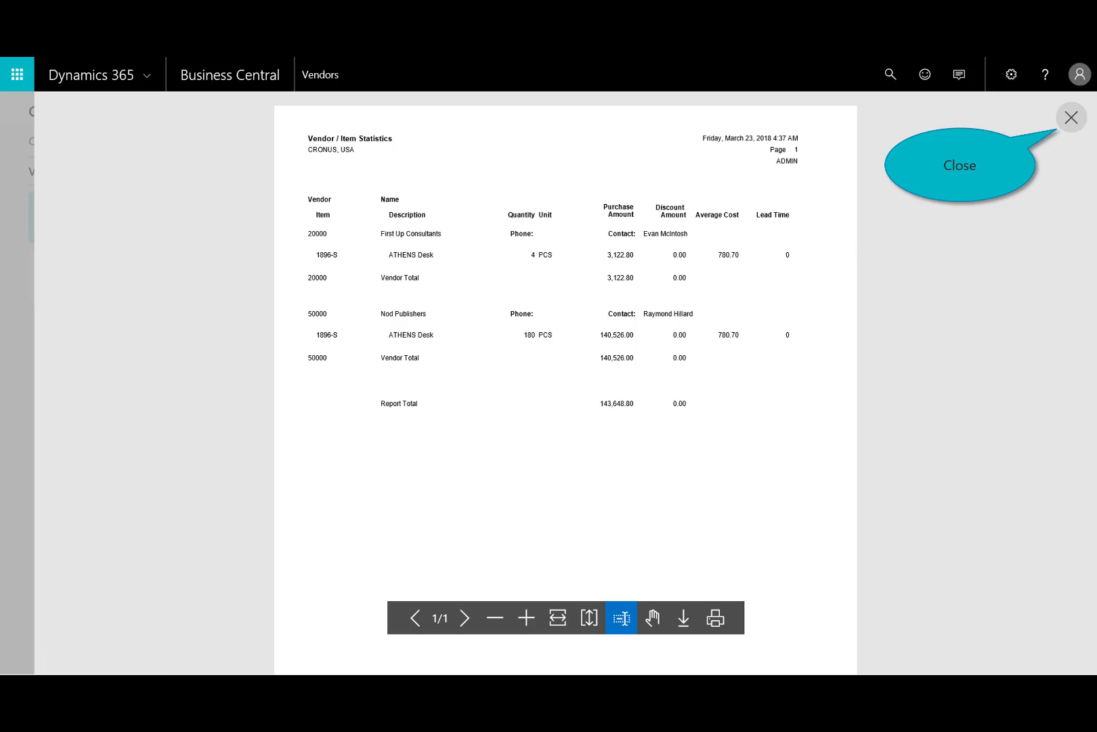
# - Close the preview and show the vendor card for 20000 First Up Consultants
pyautogui.click(1072, 118)
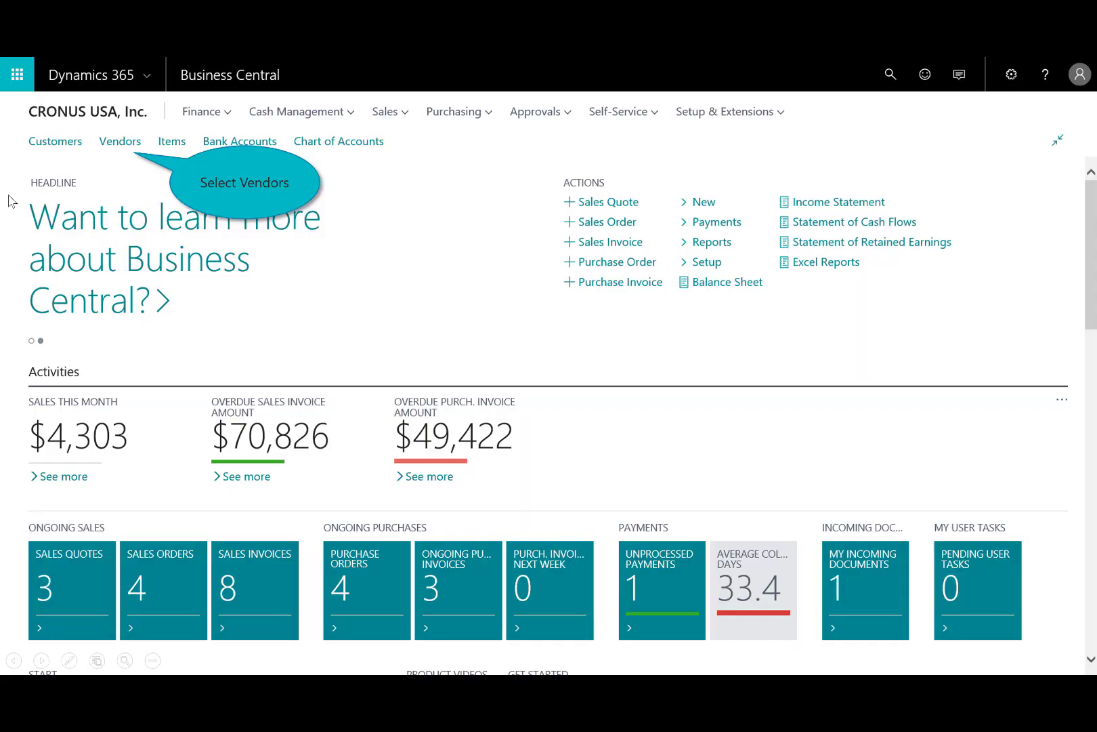
pyautogui.moveTo(111, 153)
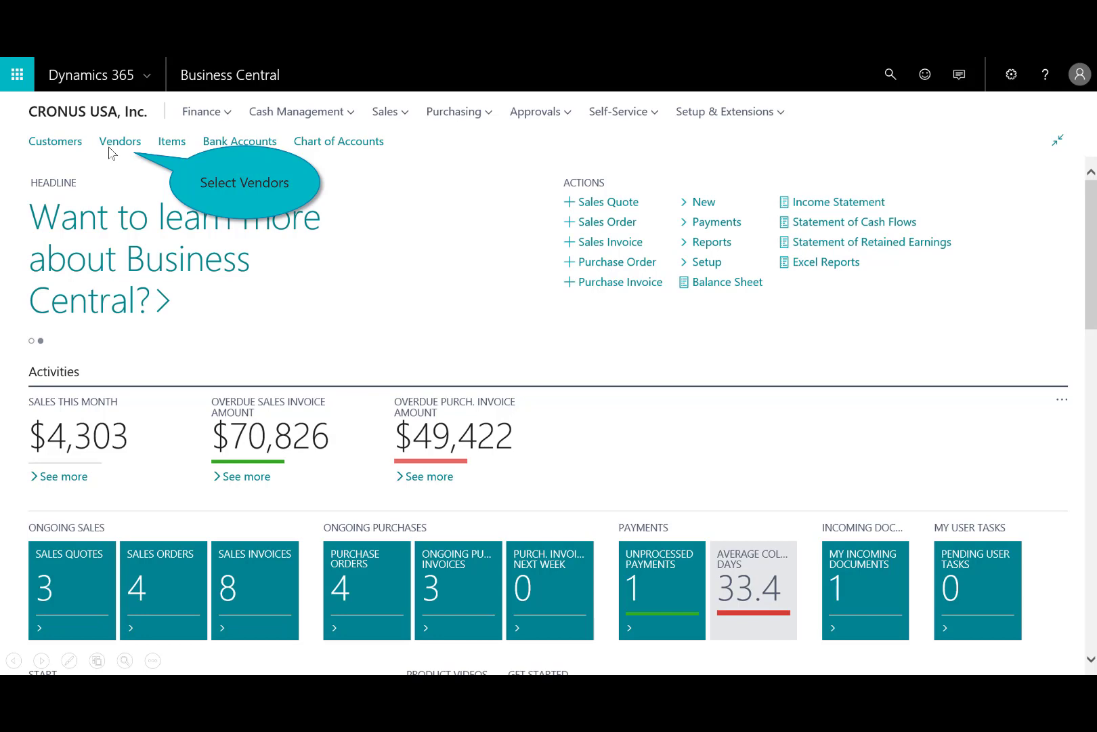
pyautogui.click(119, 141)
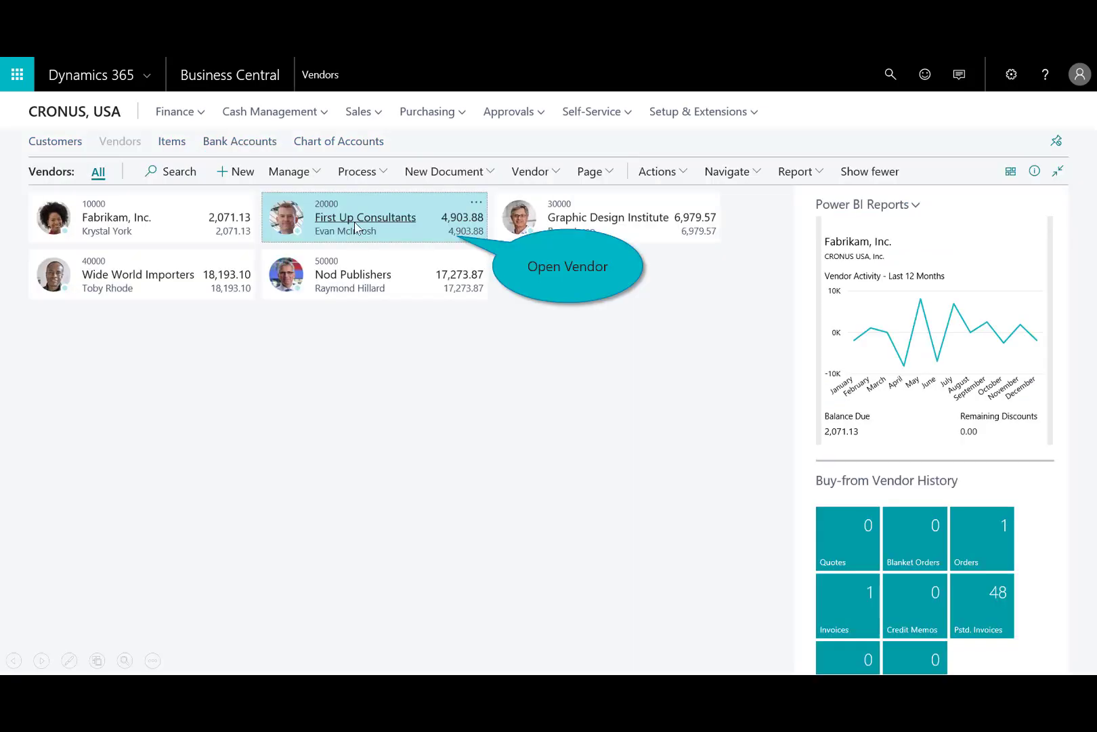
pyautogui.click(364, 216)
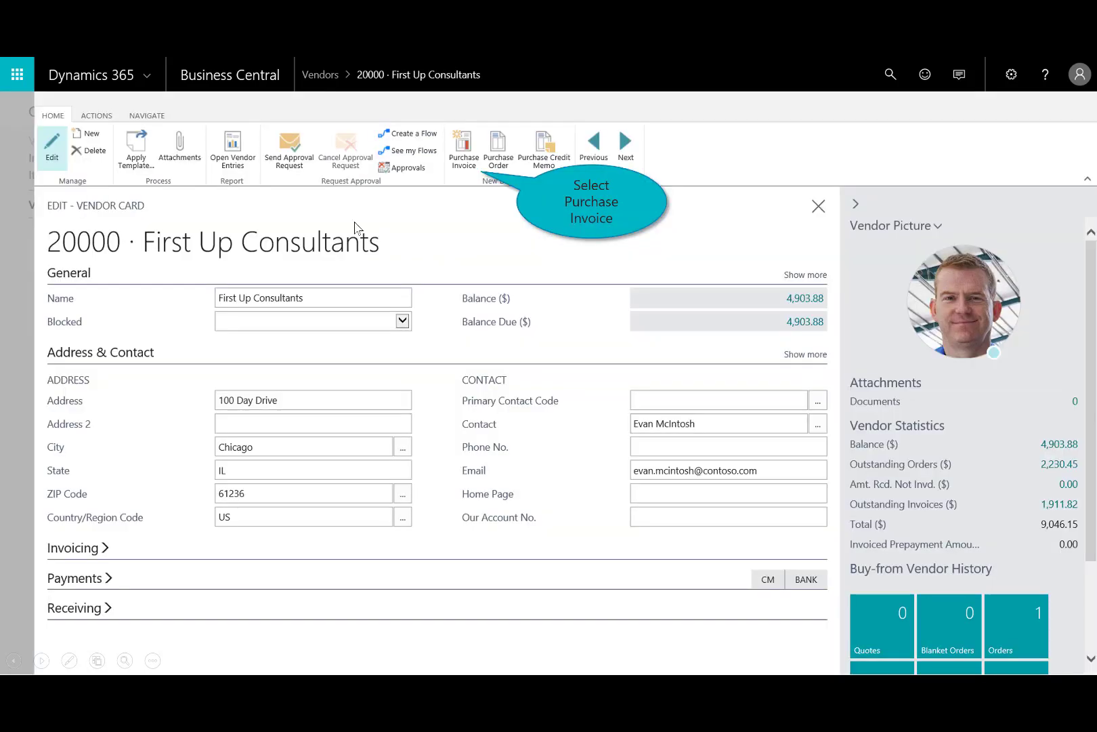
pyautogui.moveTo(450, 176)
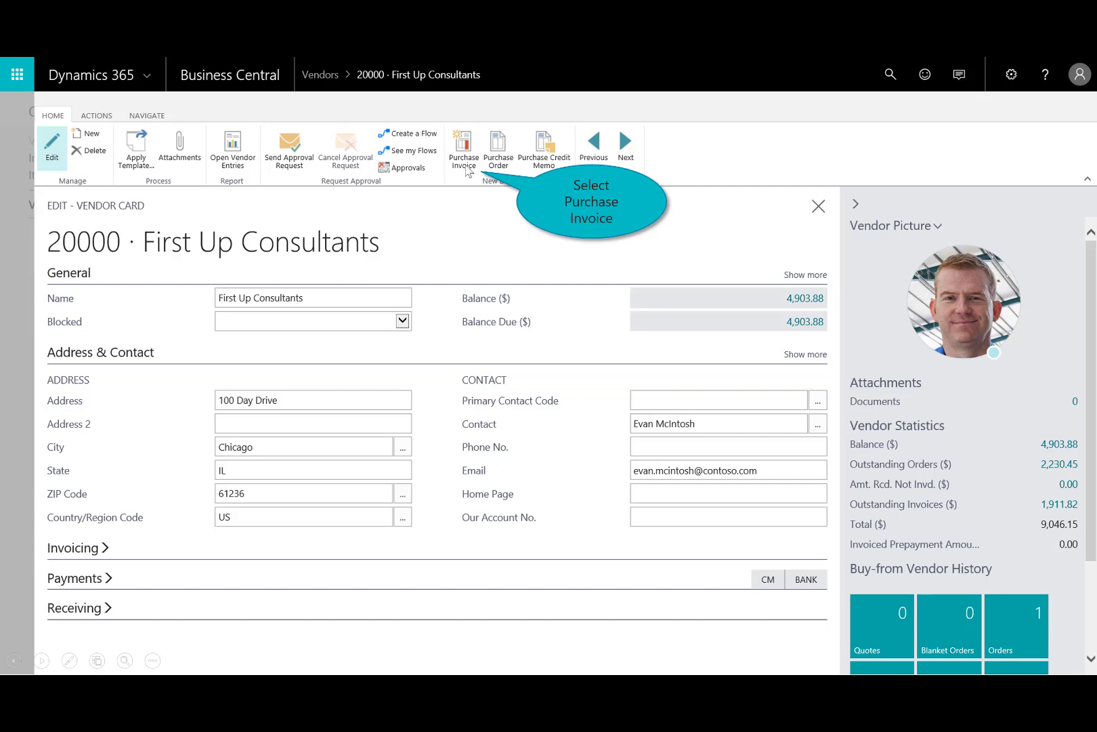
# - Create a purchase invoice with item 1896-S for this vendor and post it
pyautogui.click(461, 149)
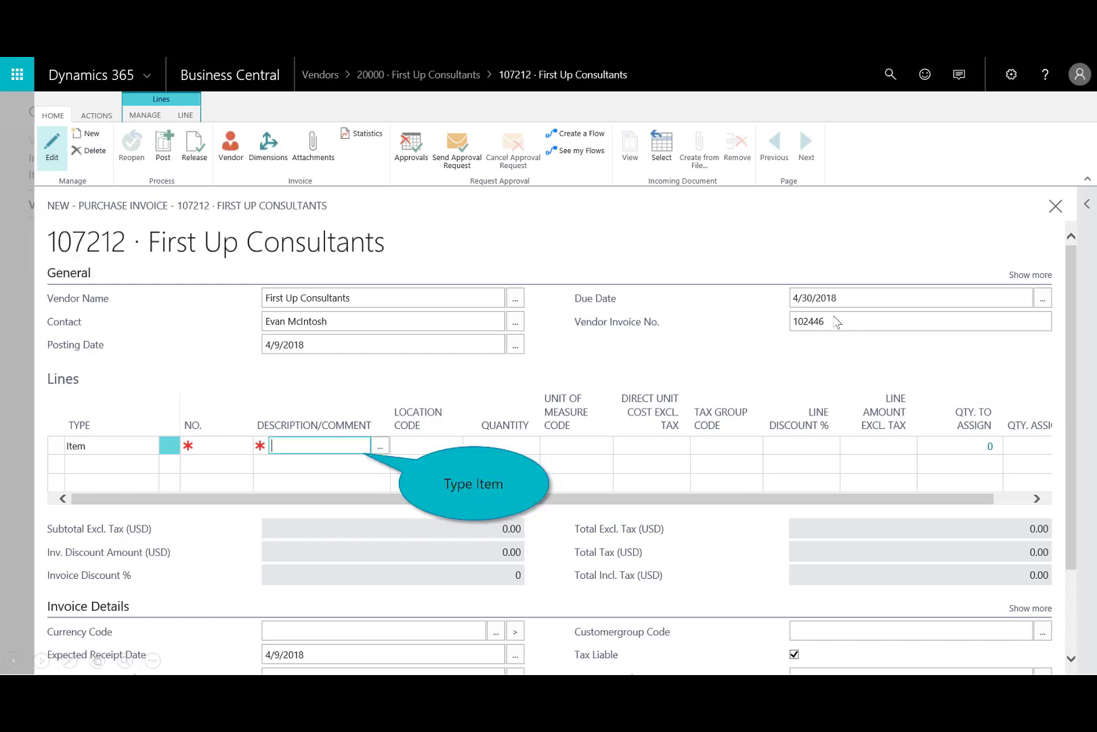
pyautogui.moveTo(388, 558)
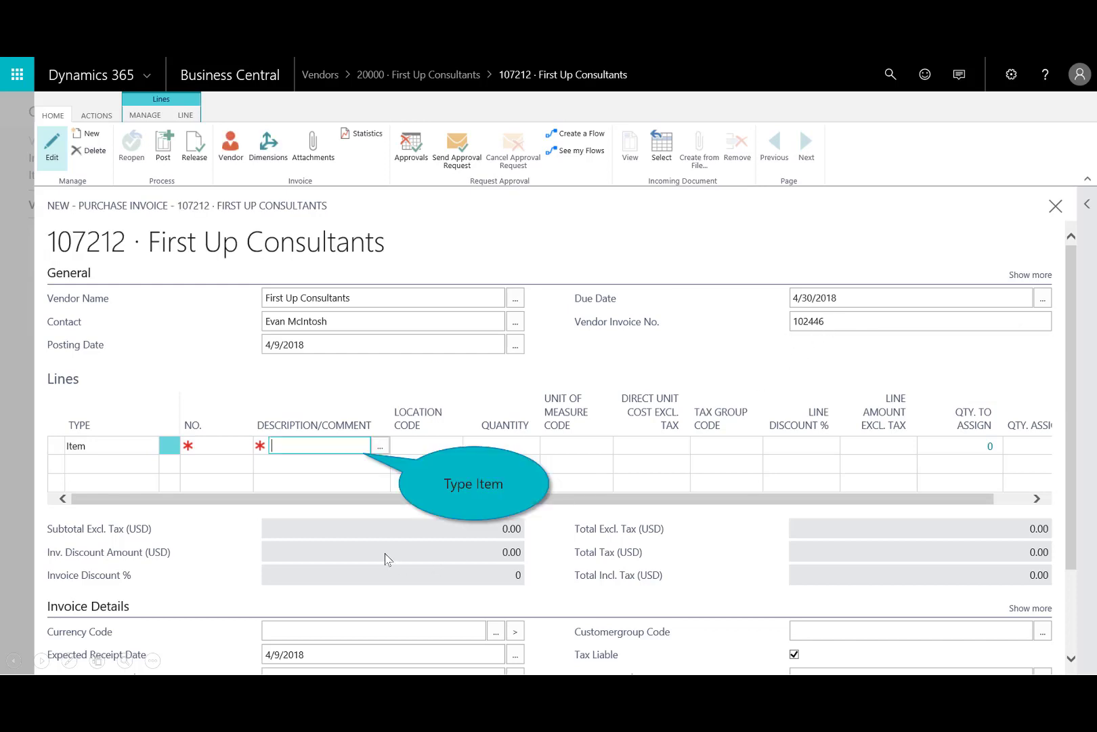
pyautogui.moveTo(385, 455)
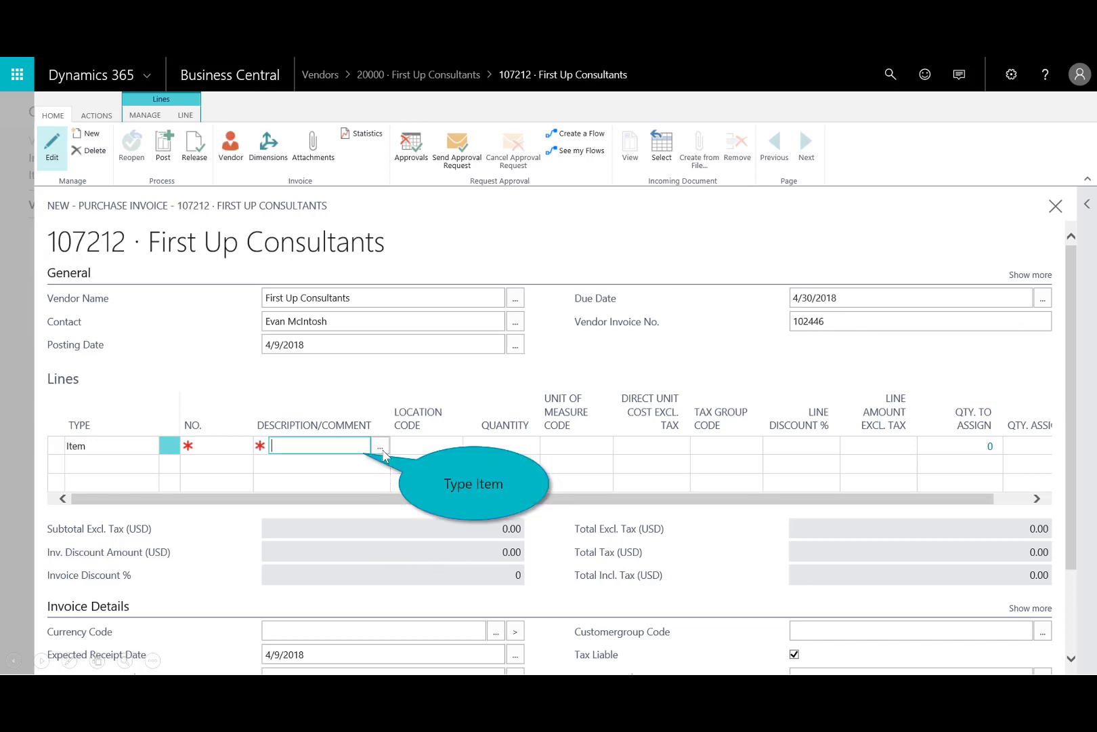
pyautogui.write('1896-S')
pyautogui.click(501, 445)
pyautogui.write('25')
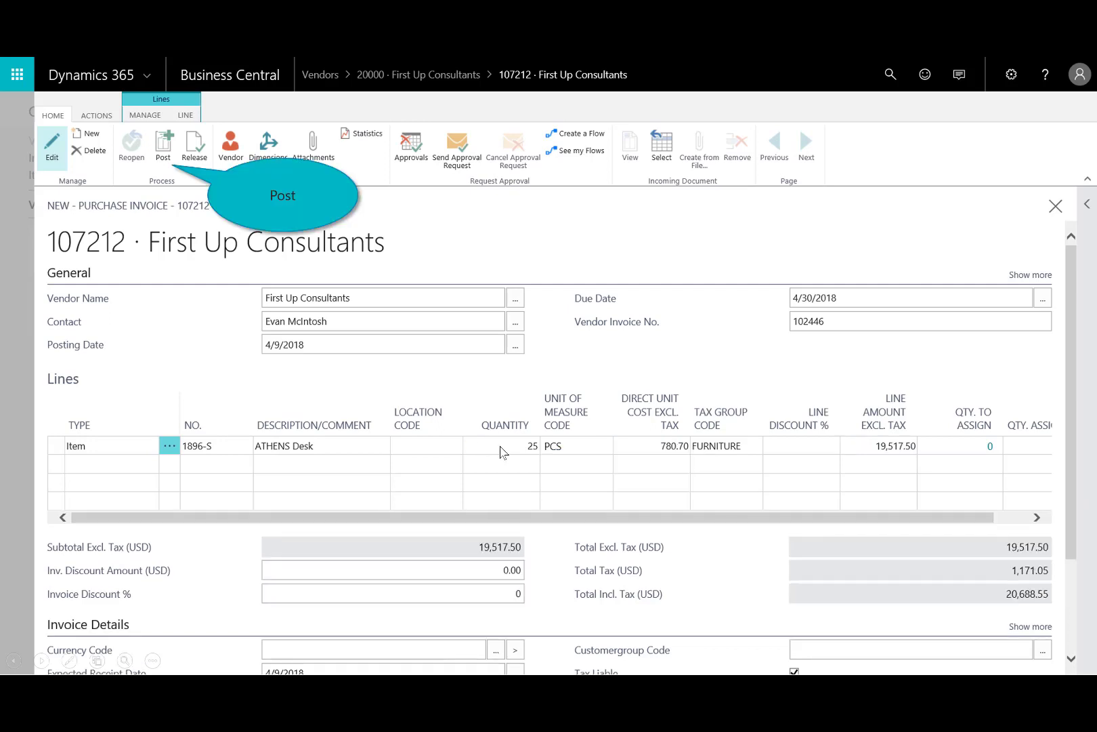
pyautogui.click(163, 145)
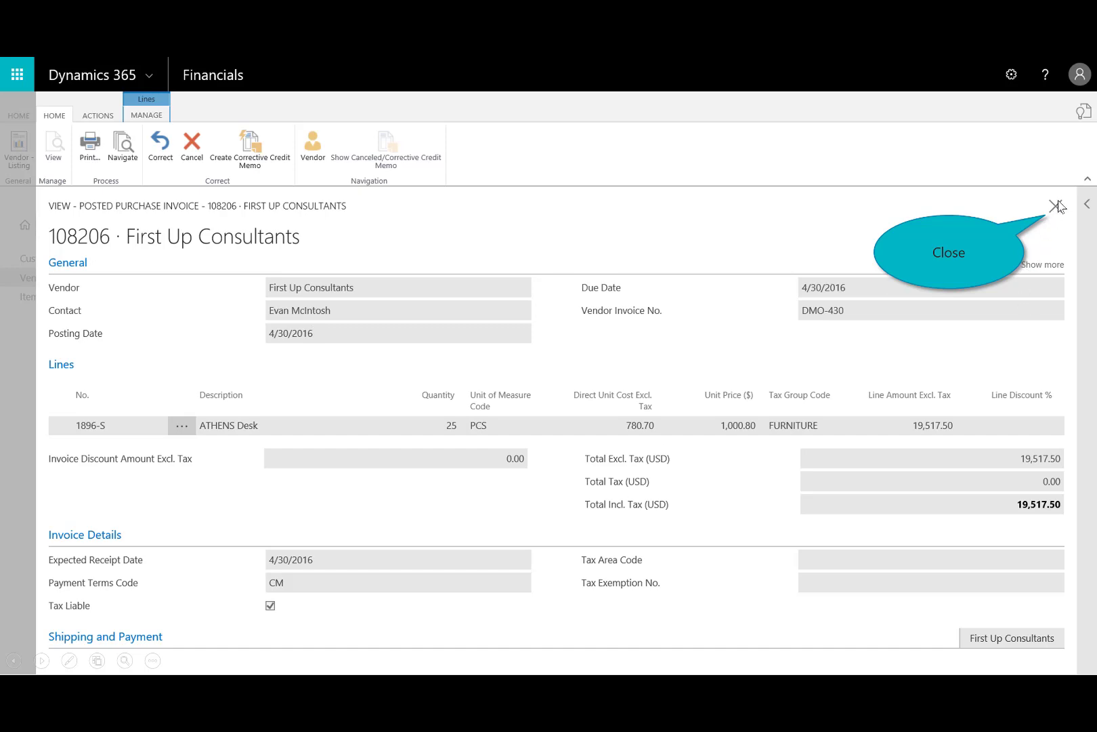
# - Close the posted invoice, review the vendor ledger entries behind the balance, and close them
pyautogui.click(1058, 204)
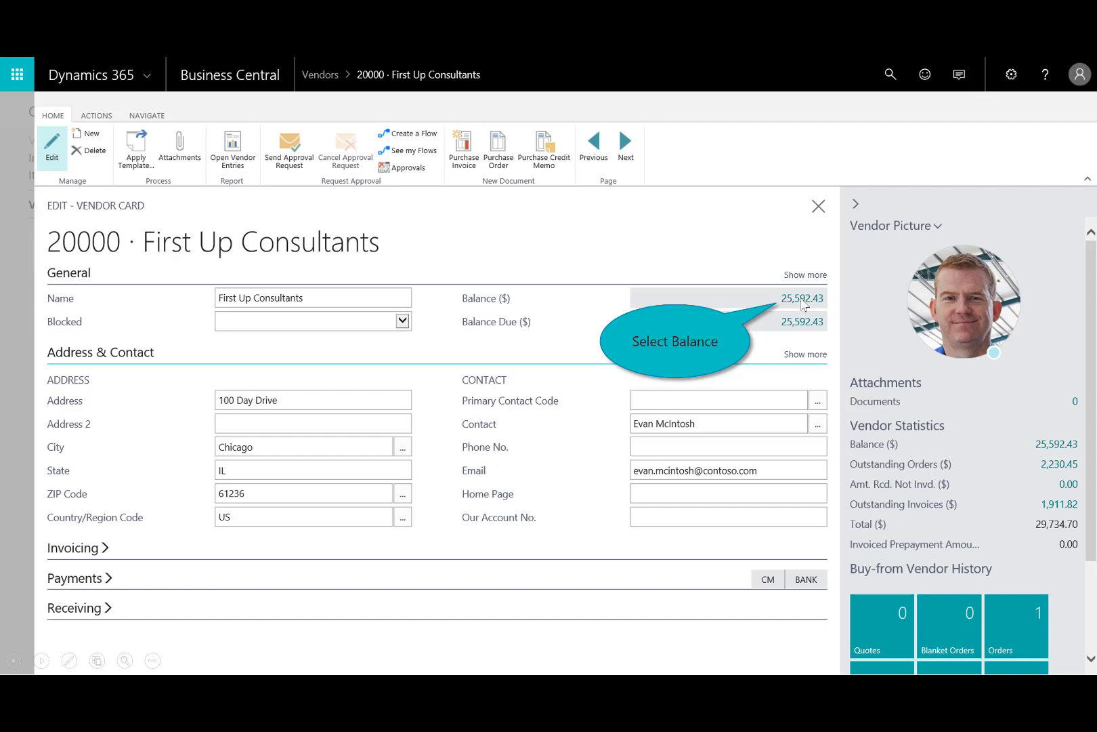
pyautogui.click(800, 298)
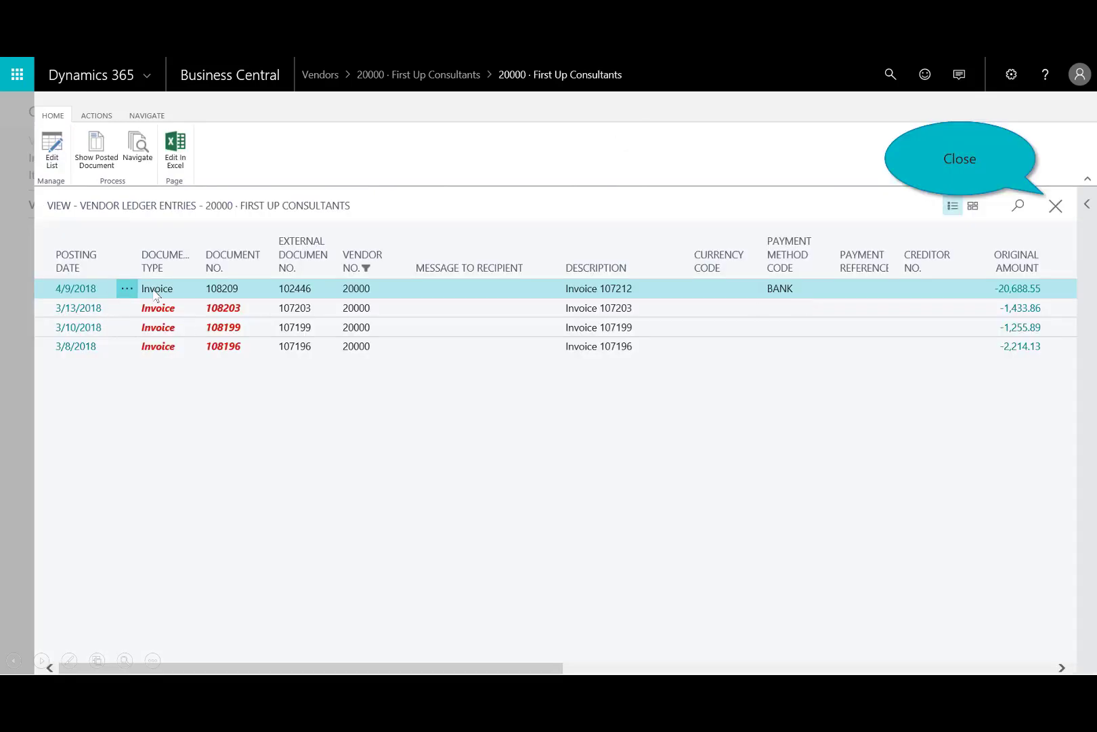
pyautogui.moveTo(909, 217)
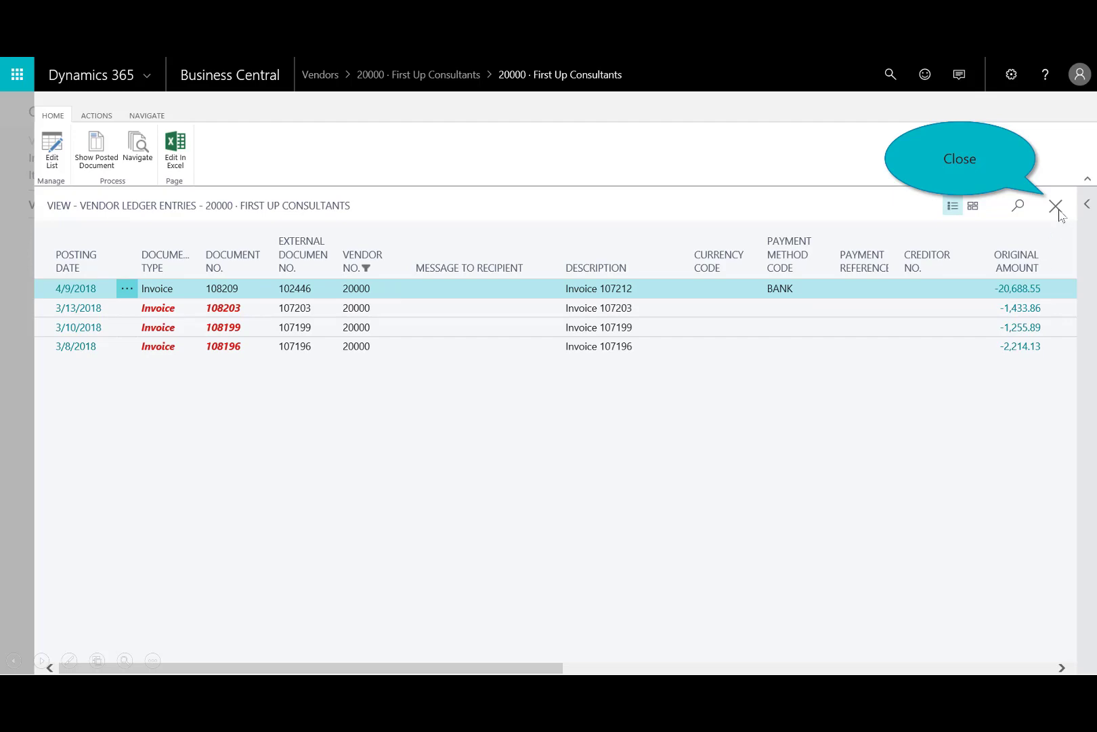
pyautogui.click(1057, 205)
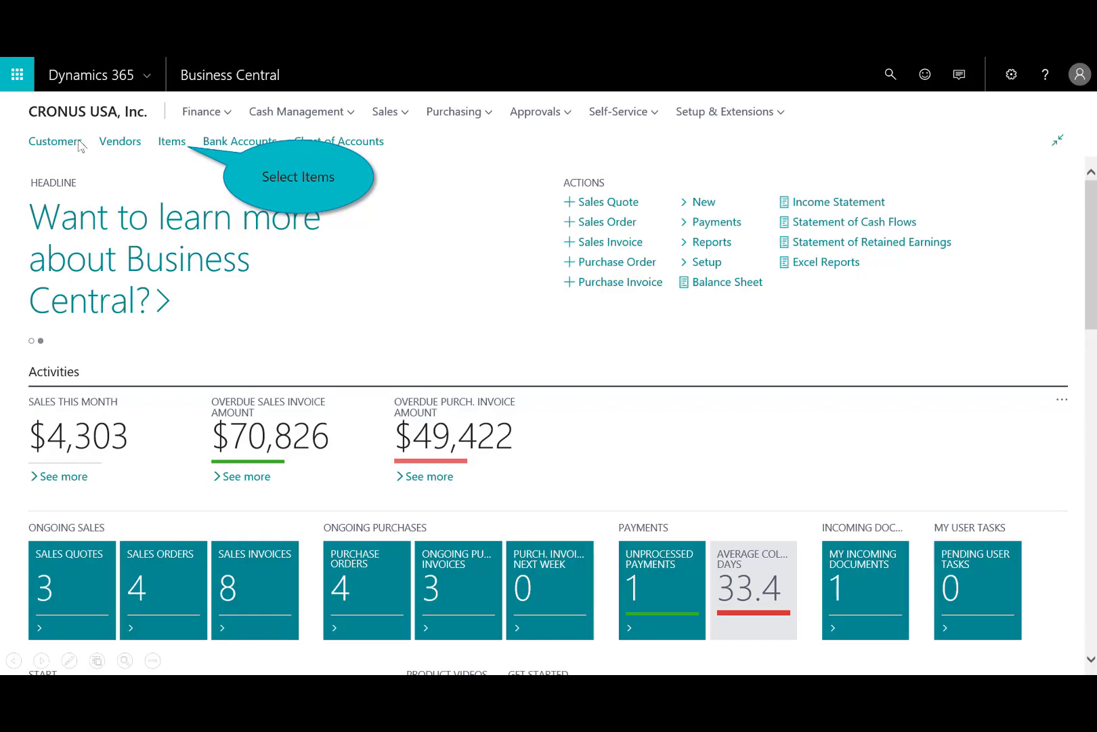
# - From the Items list, switch the ATHENS Desk FactBox chart to Show Inventory Forecast
pyautogui.click(172, 140)
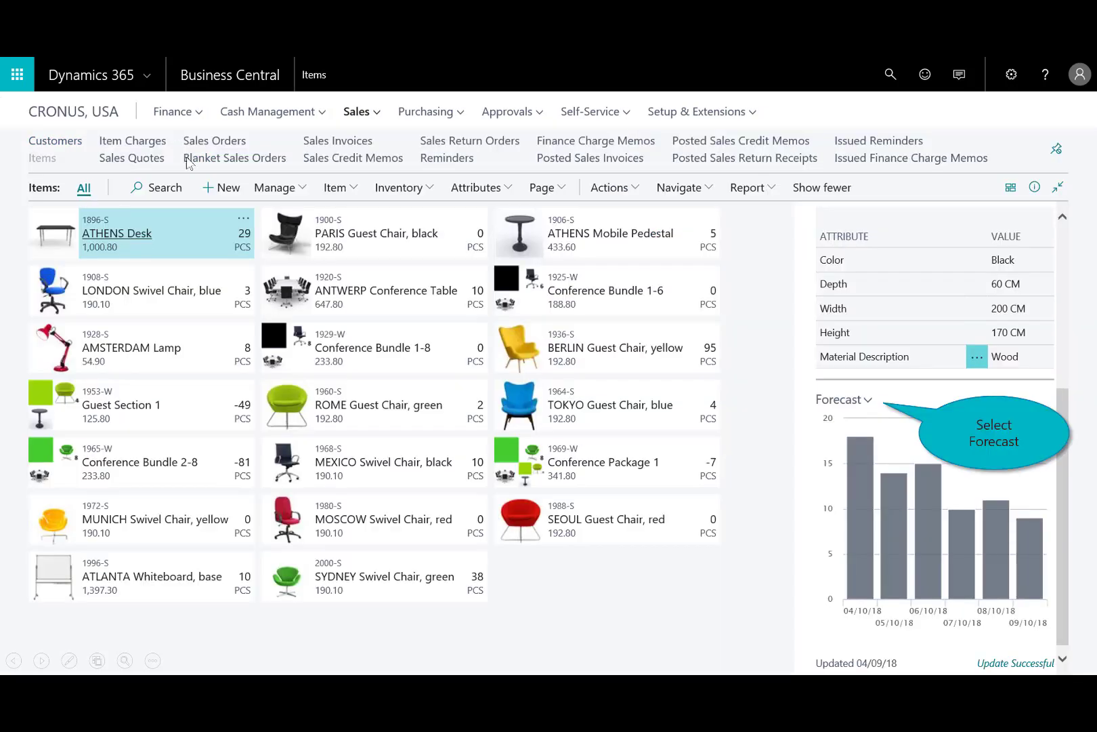
pyautogui.moveTo(752, 562)
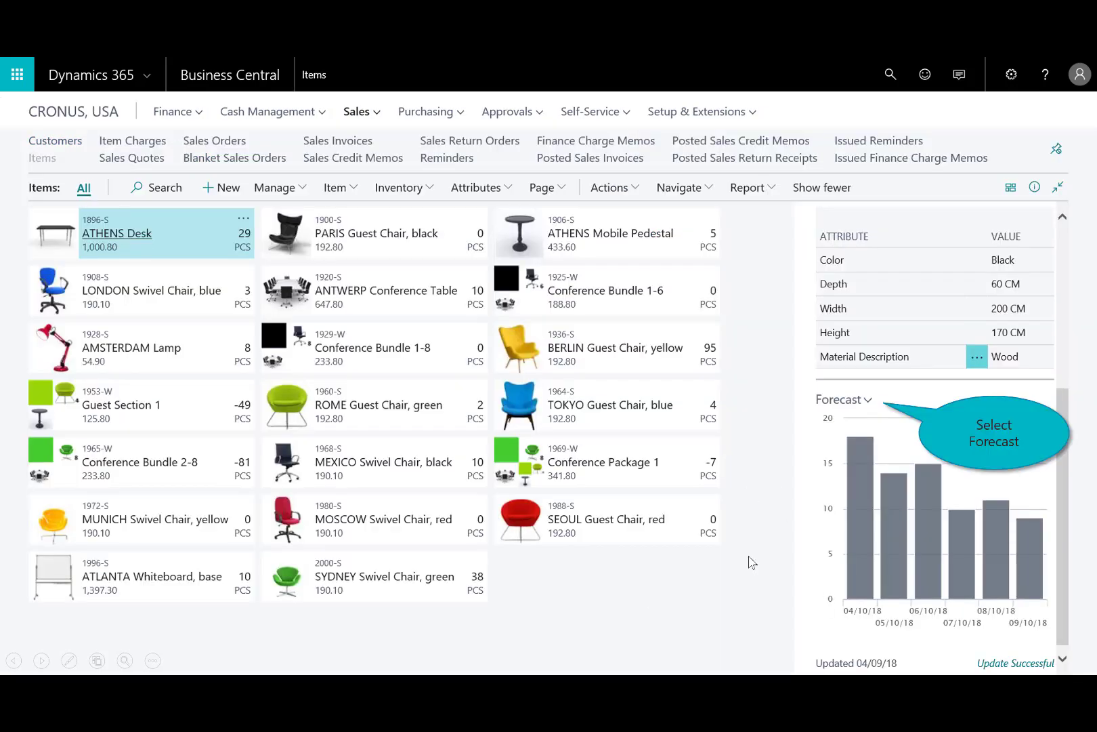
pyautogui.moveTo(857, 450)
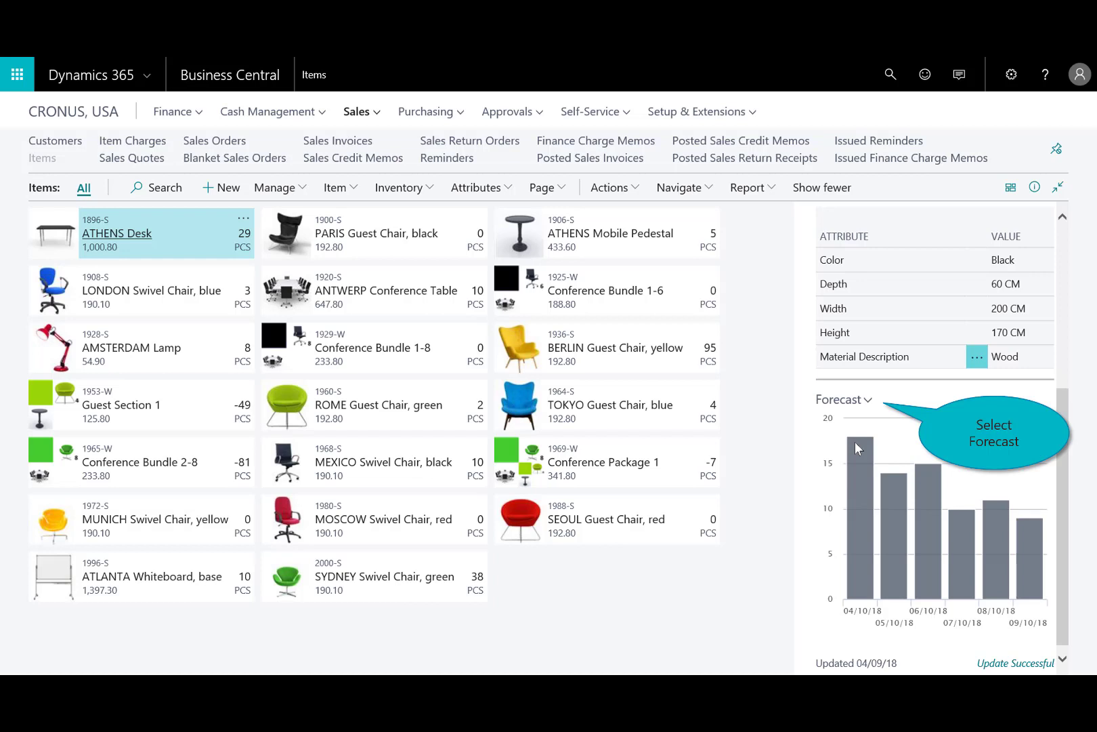
pyautogui.moveTo(826, 435)
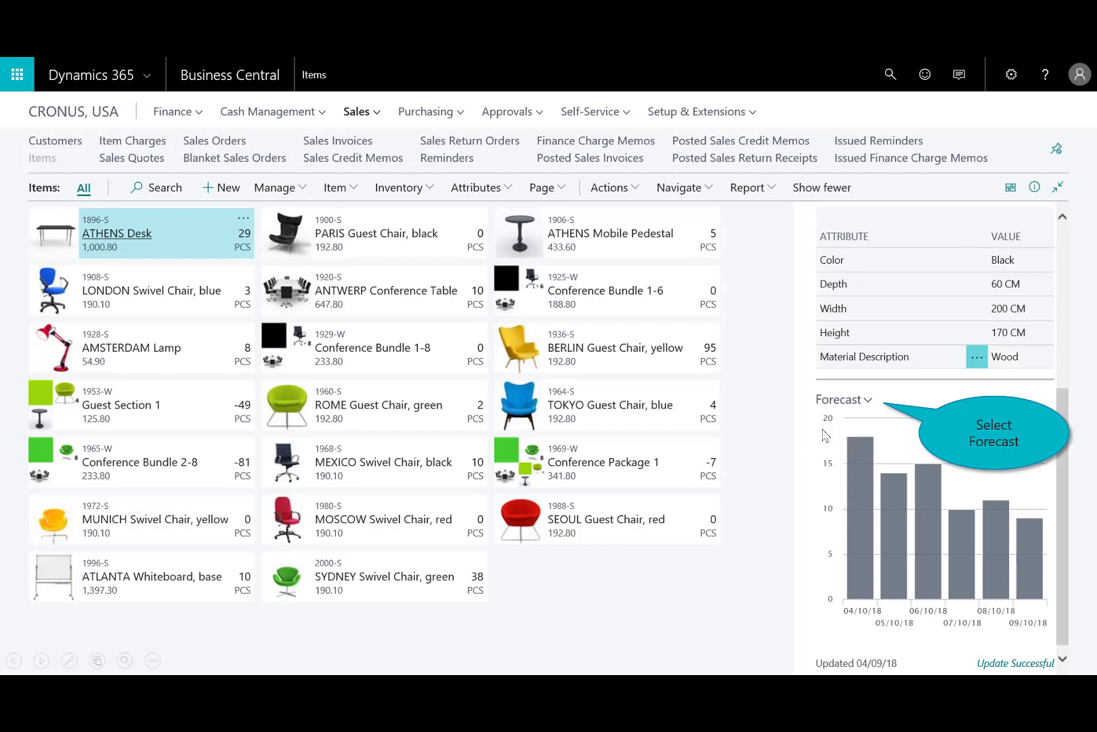
pyautogui.moveTo(925, 515)
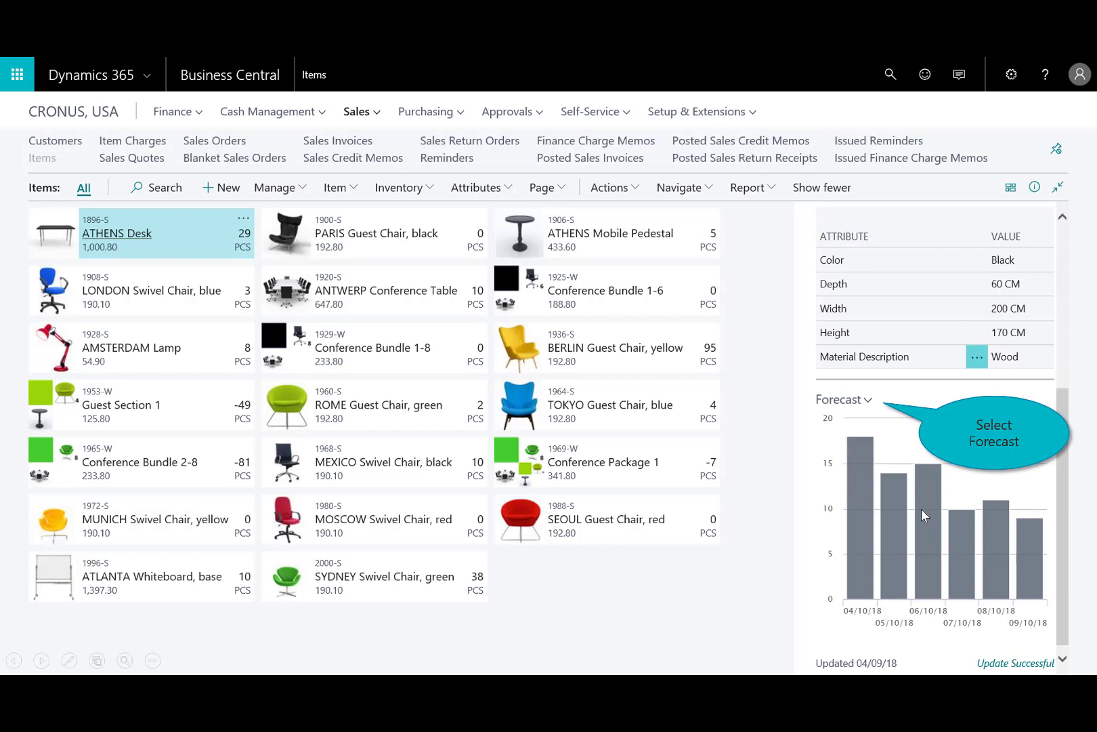
pyautogui.click(868, 400)
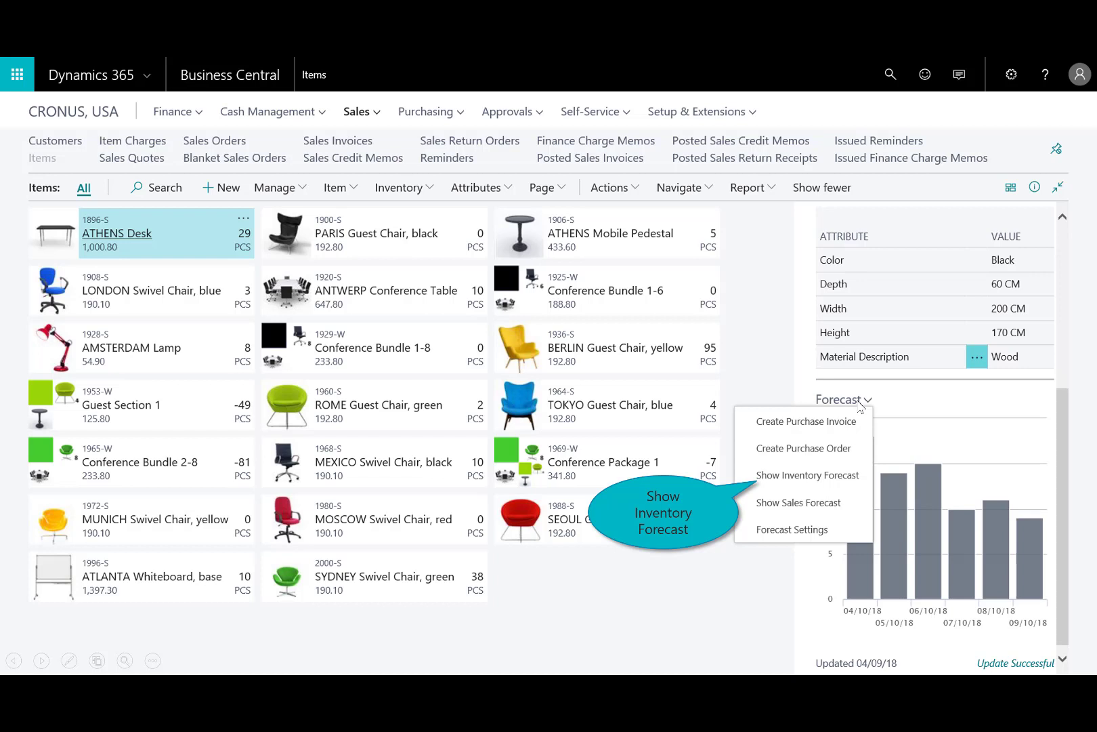
pyautogui.moveTo(828, 477)
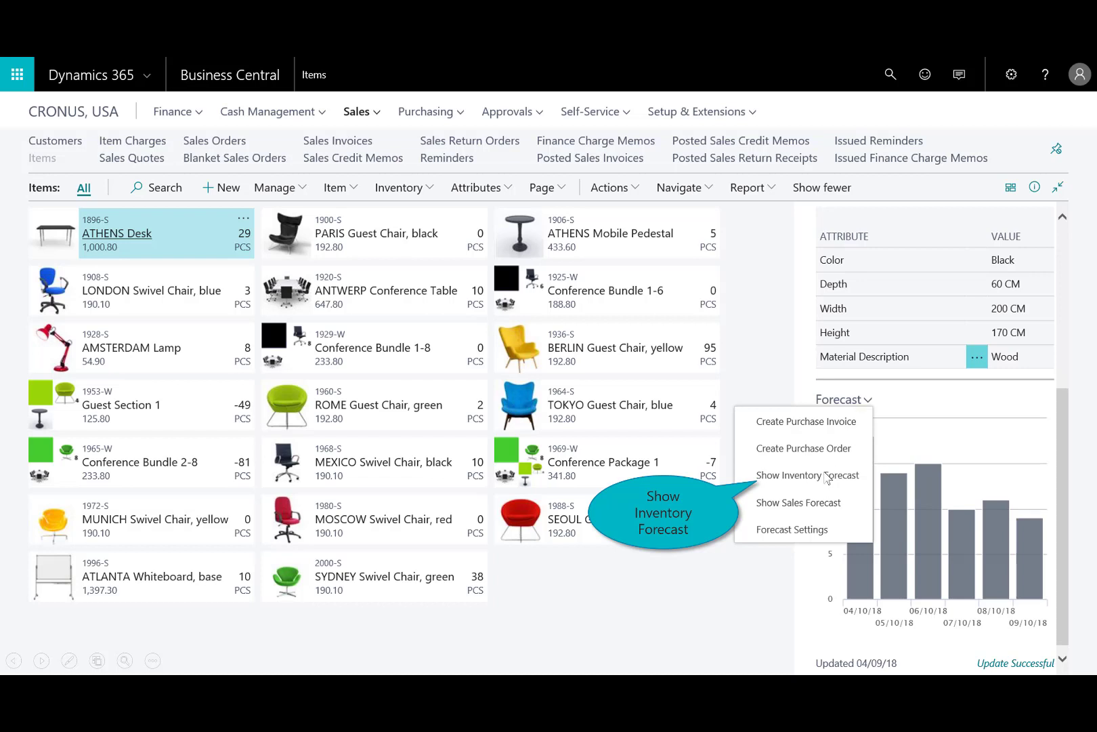
pyautogui.click(808, 475)
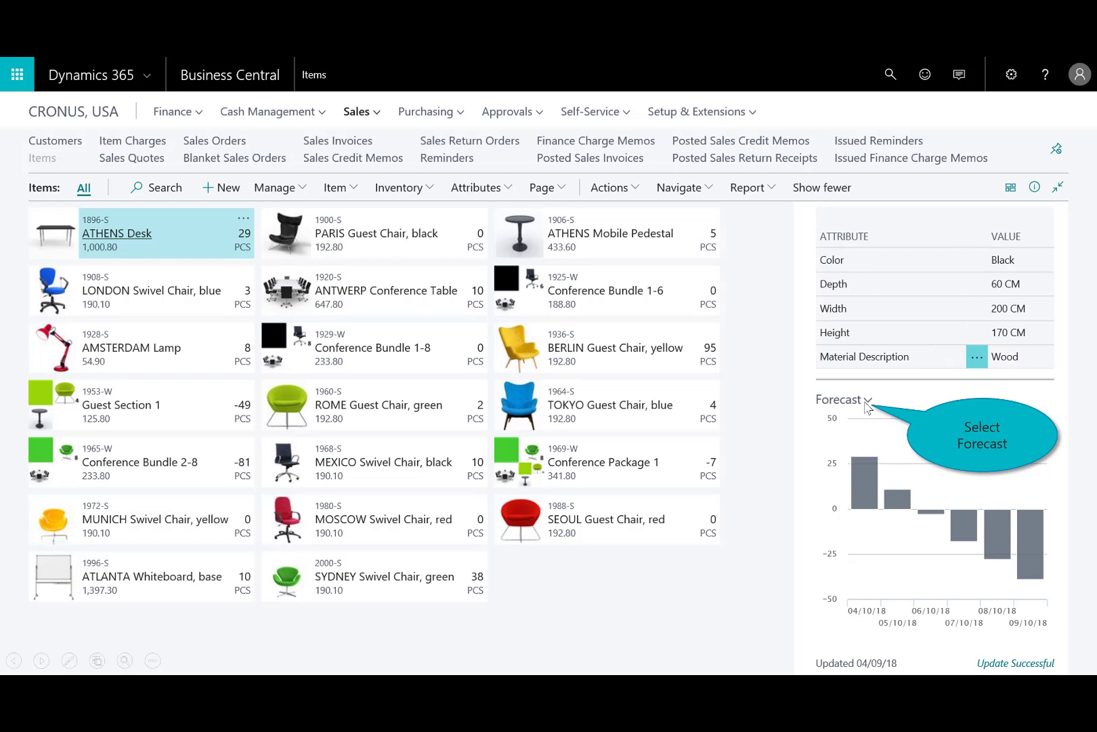
# - Create a purchase invoice from the forecast and add the vendor's other out-of-stock items
pyautogui.click(868, 400)
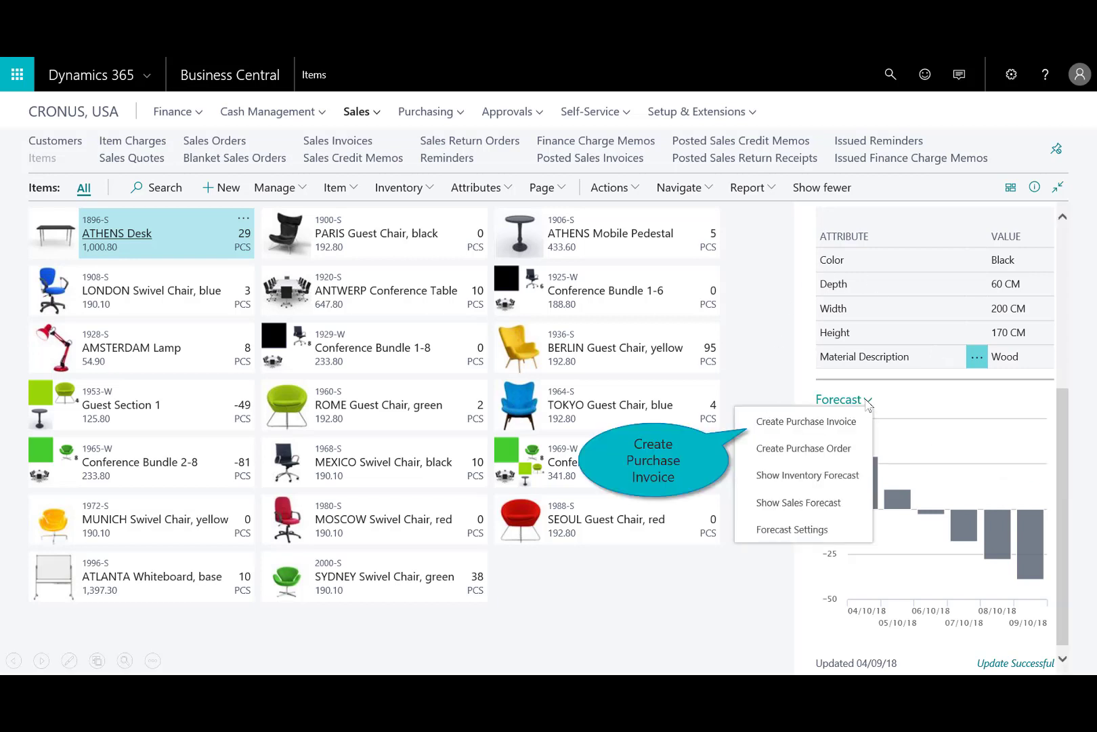
pyautogui.moveTo(764, 435)
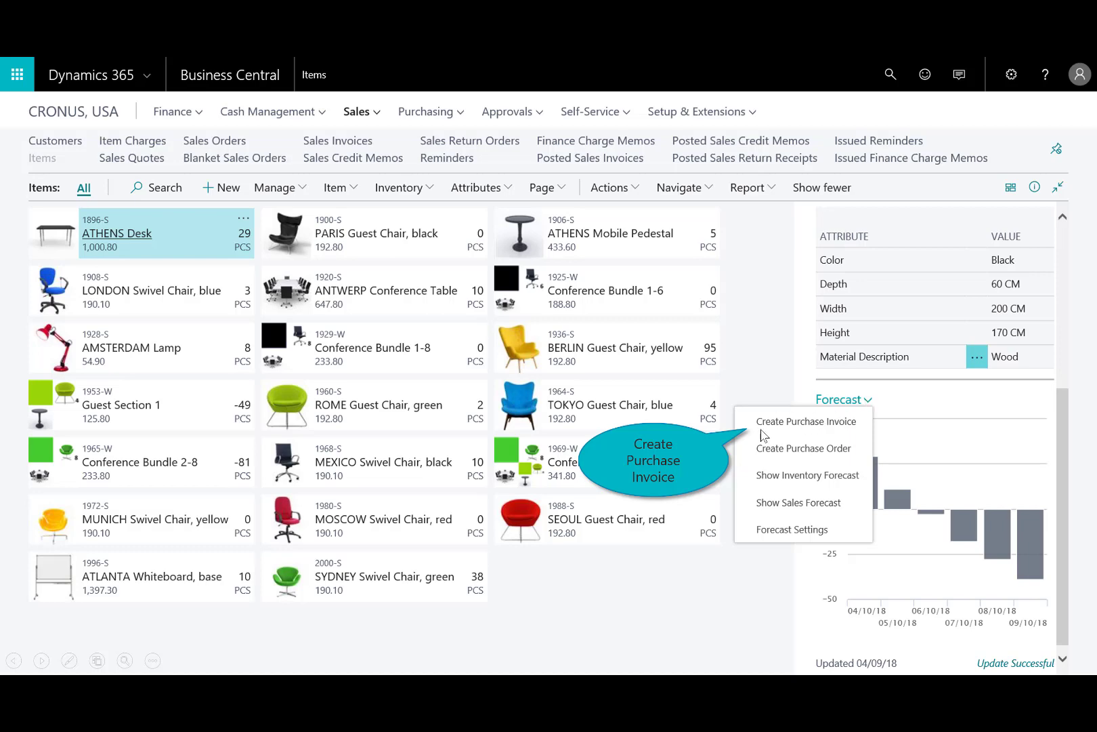
pyautogui.click(806, 421)
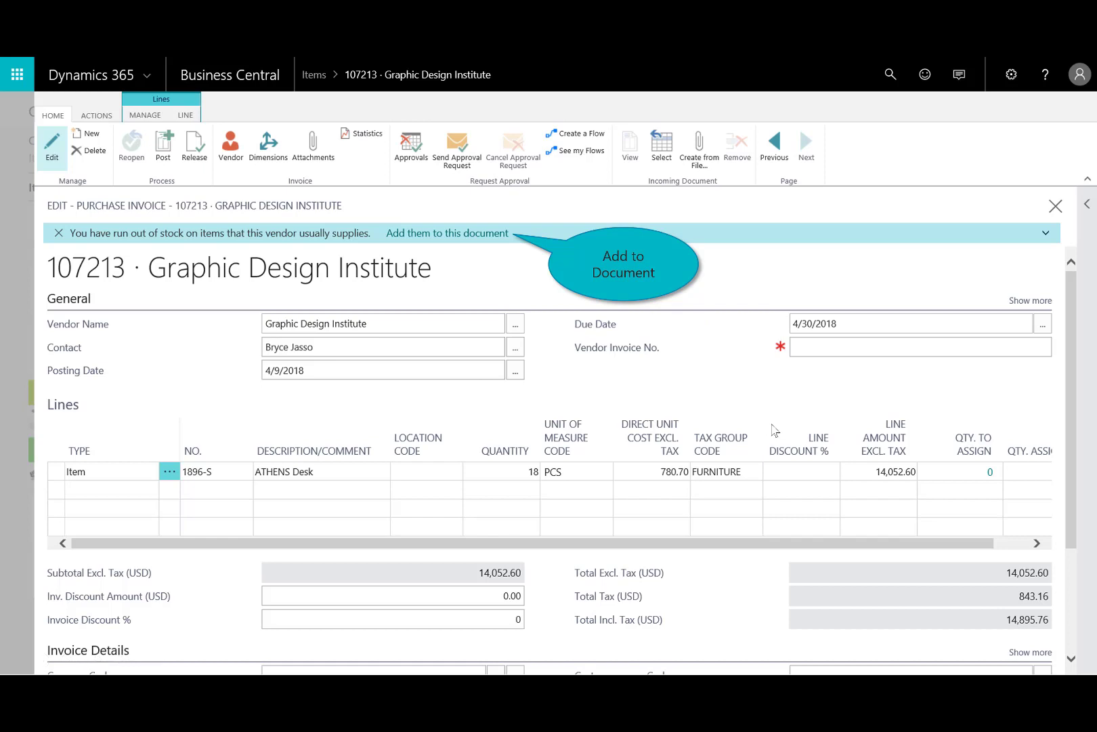
pyautogui.moveTo(541, 319)
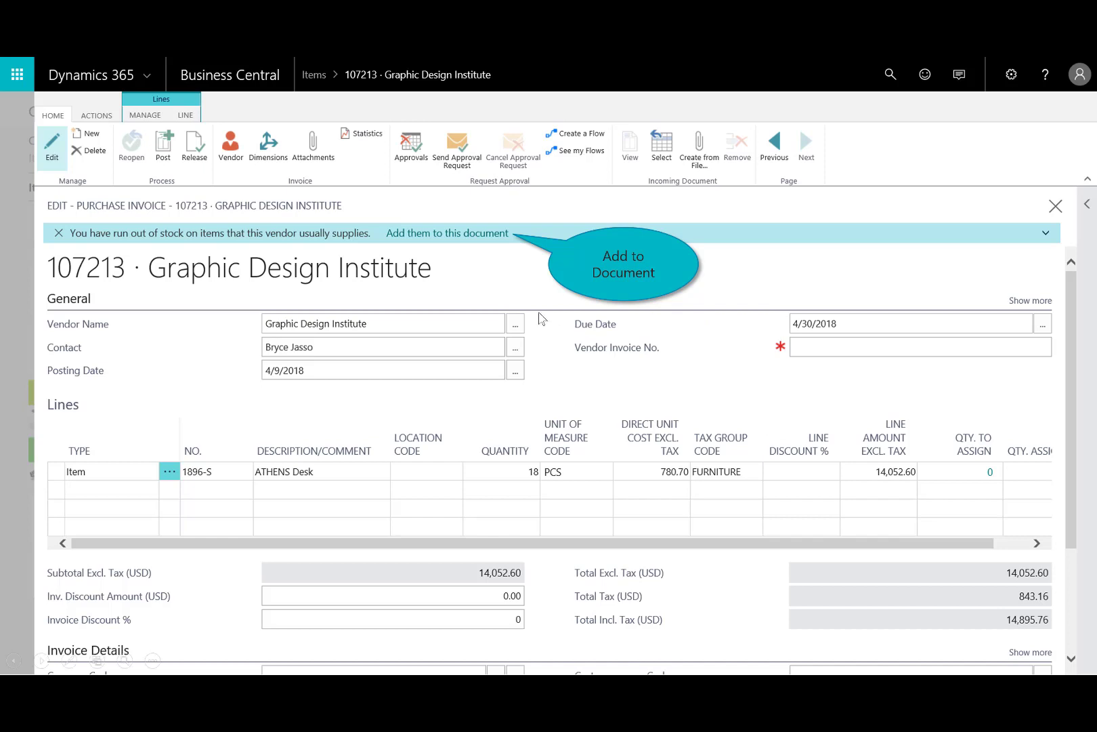
pyautogui.click(447, 233)
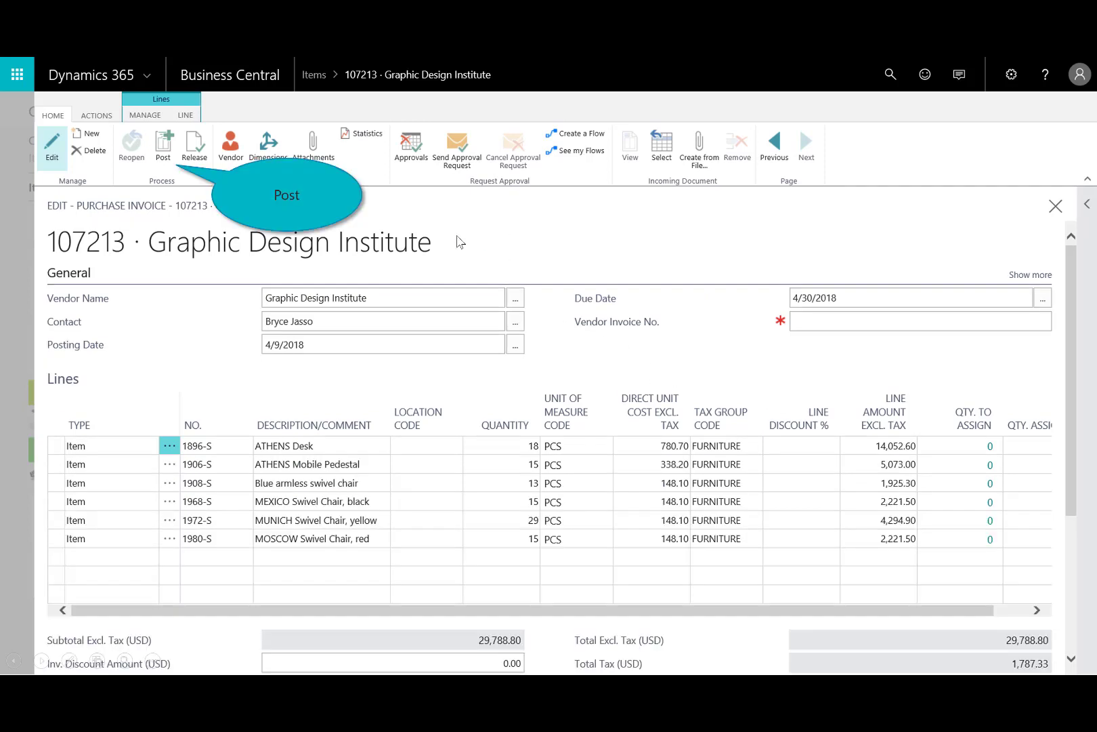